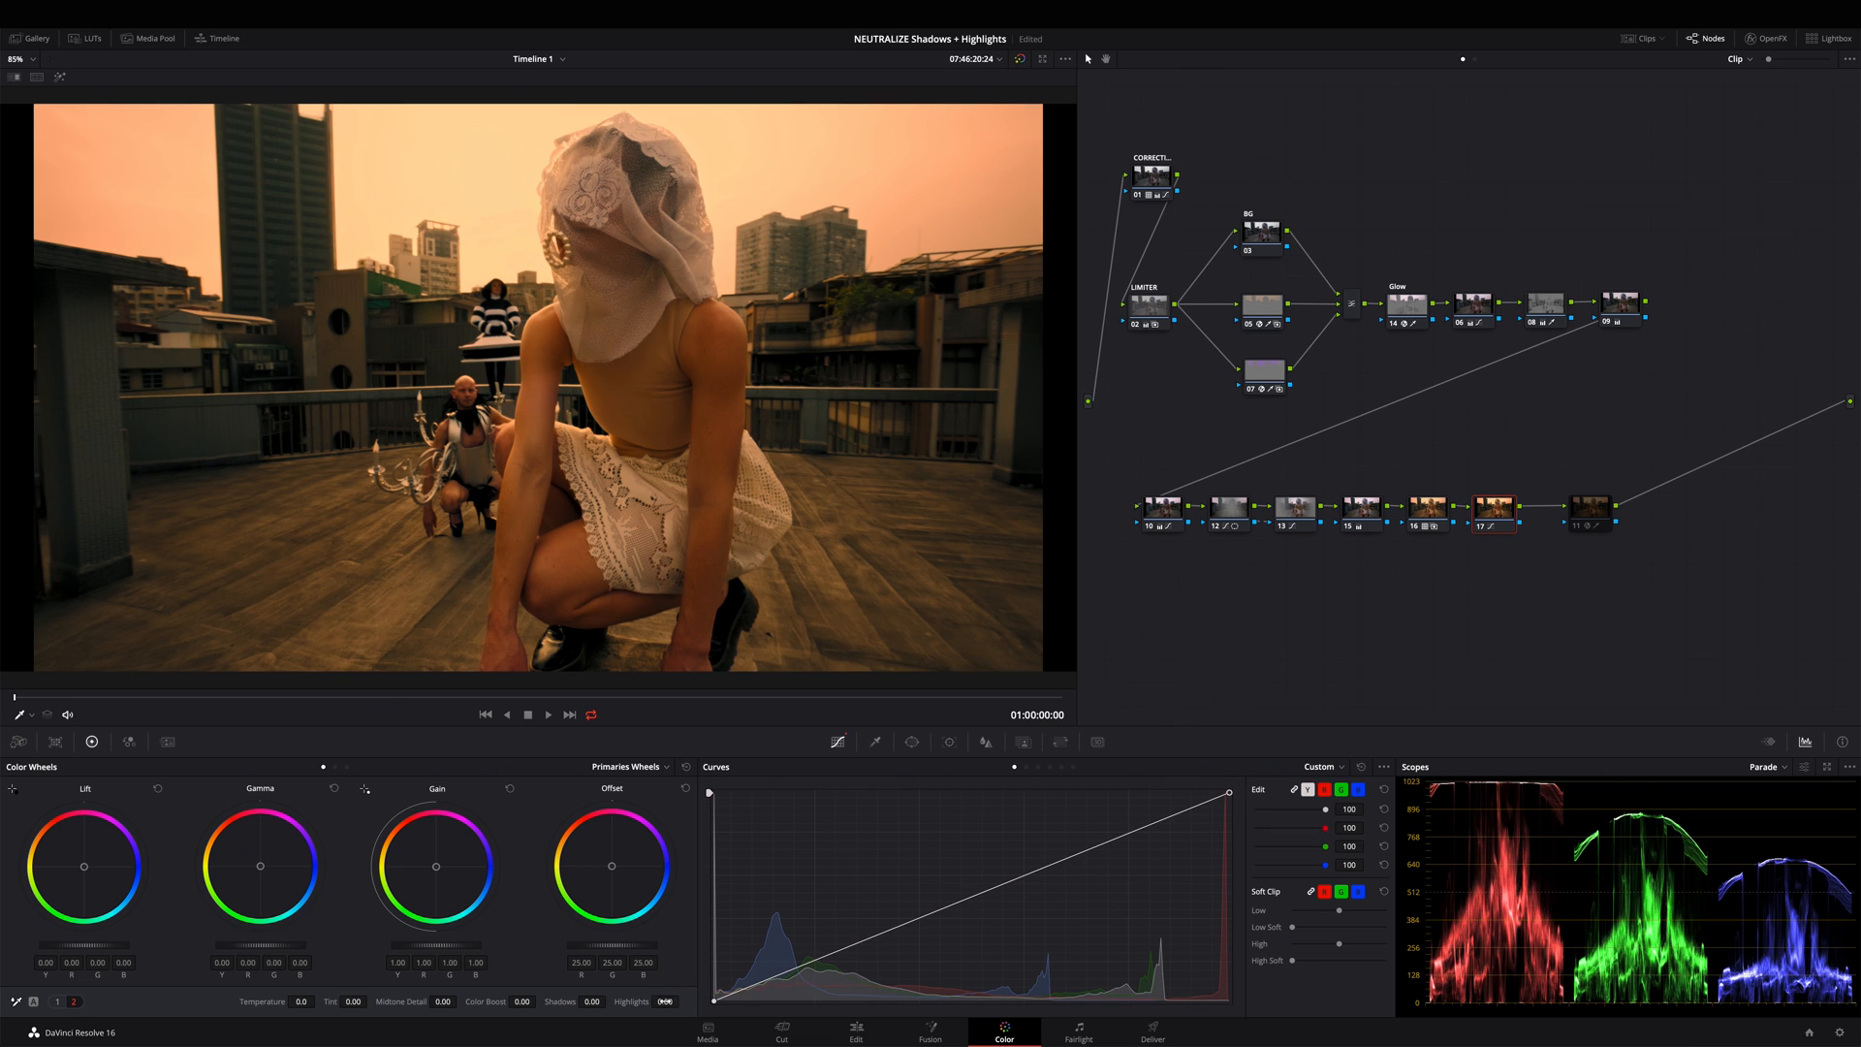
Drag the primaries Highlights value down to -31.00 to tame the bright orange sky
{"action": "left_click_drag", "start_coordinate": [652, 1000], "coordinate": [629, 1000]}
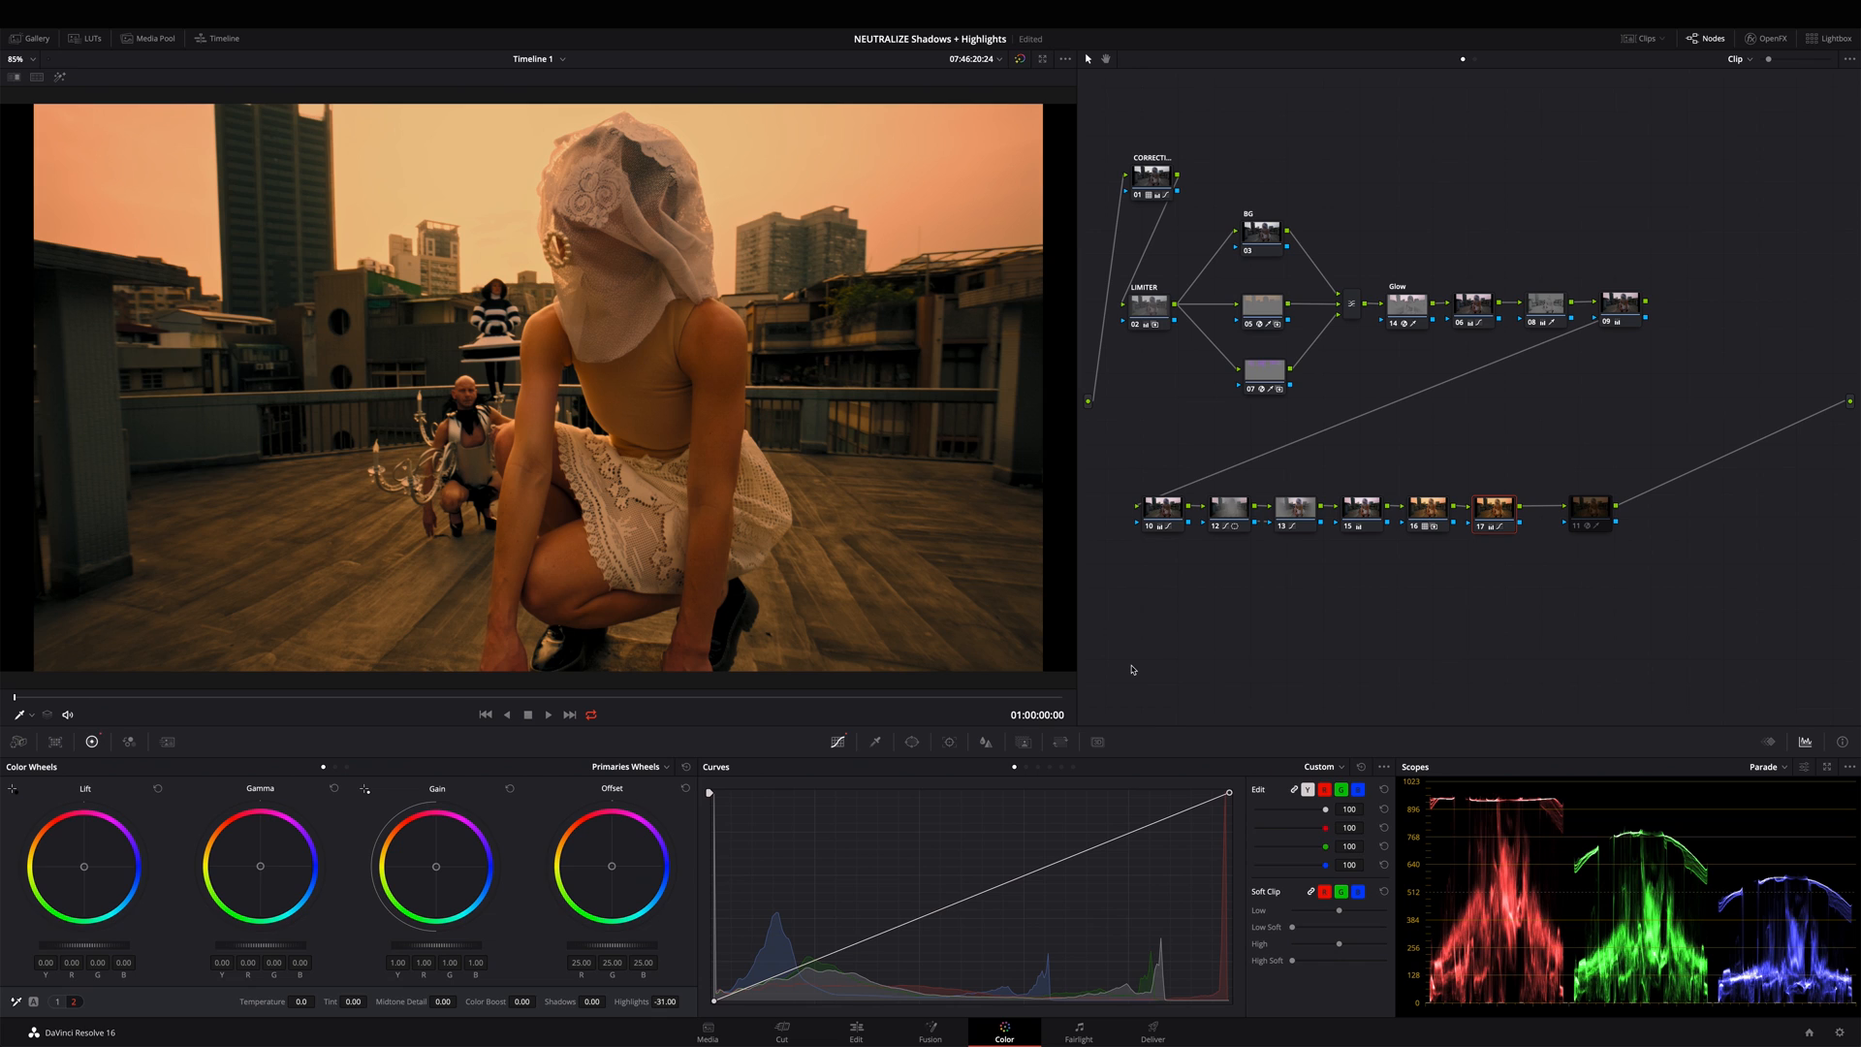
{"action": "mouse_move", "coordinate": [635, 1000]}
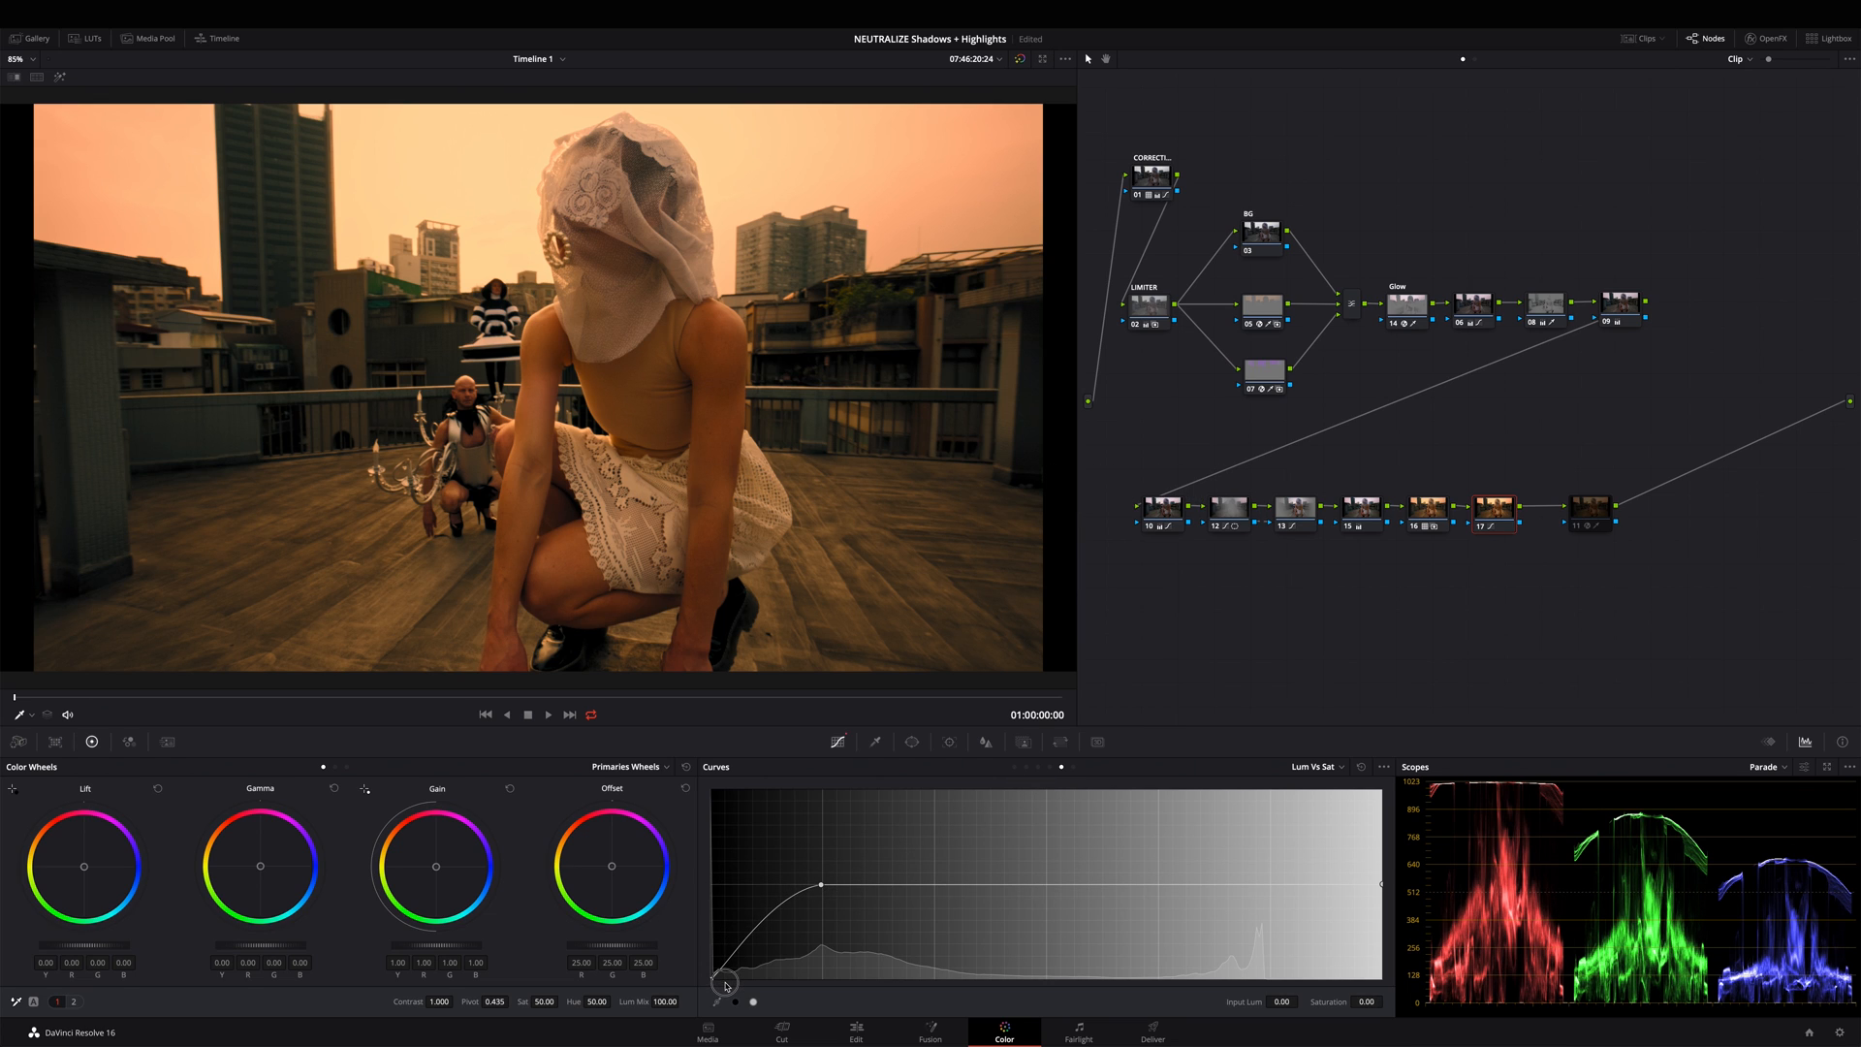
Move the Lum vs Sat curve's shadow point to change the darkest tones' saturation
{"action": "left_click_drag", "start_coordinate": [724, 983], "coordinate": [876, 888]}
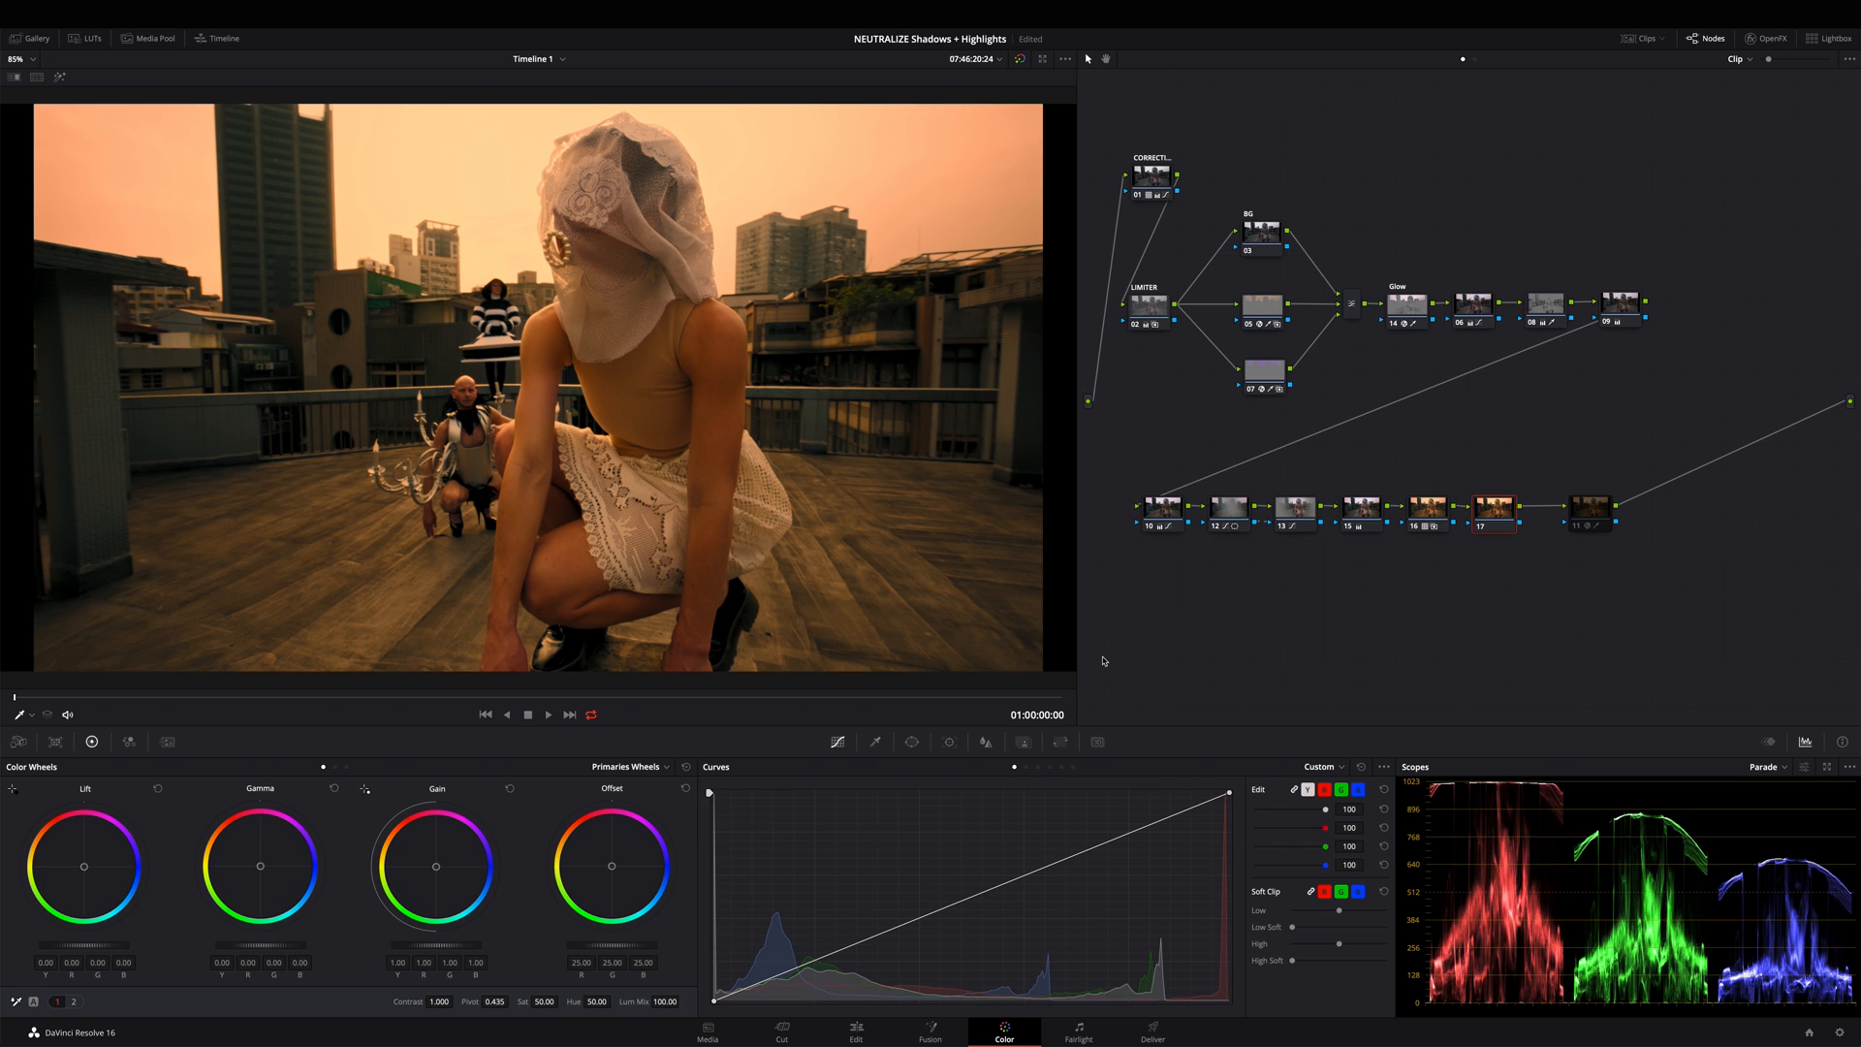
{"action": "mouse_move", "coordinate": [1063, 771]}
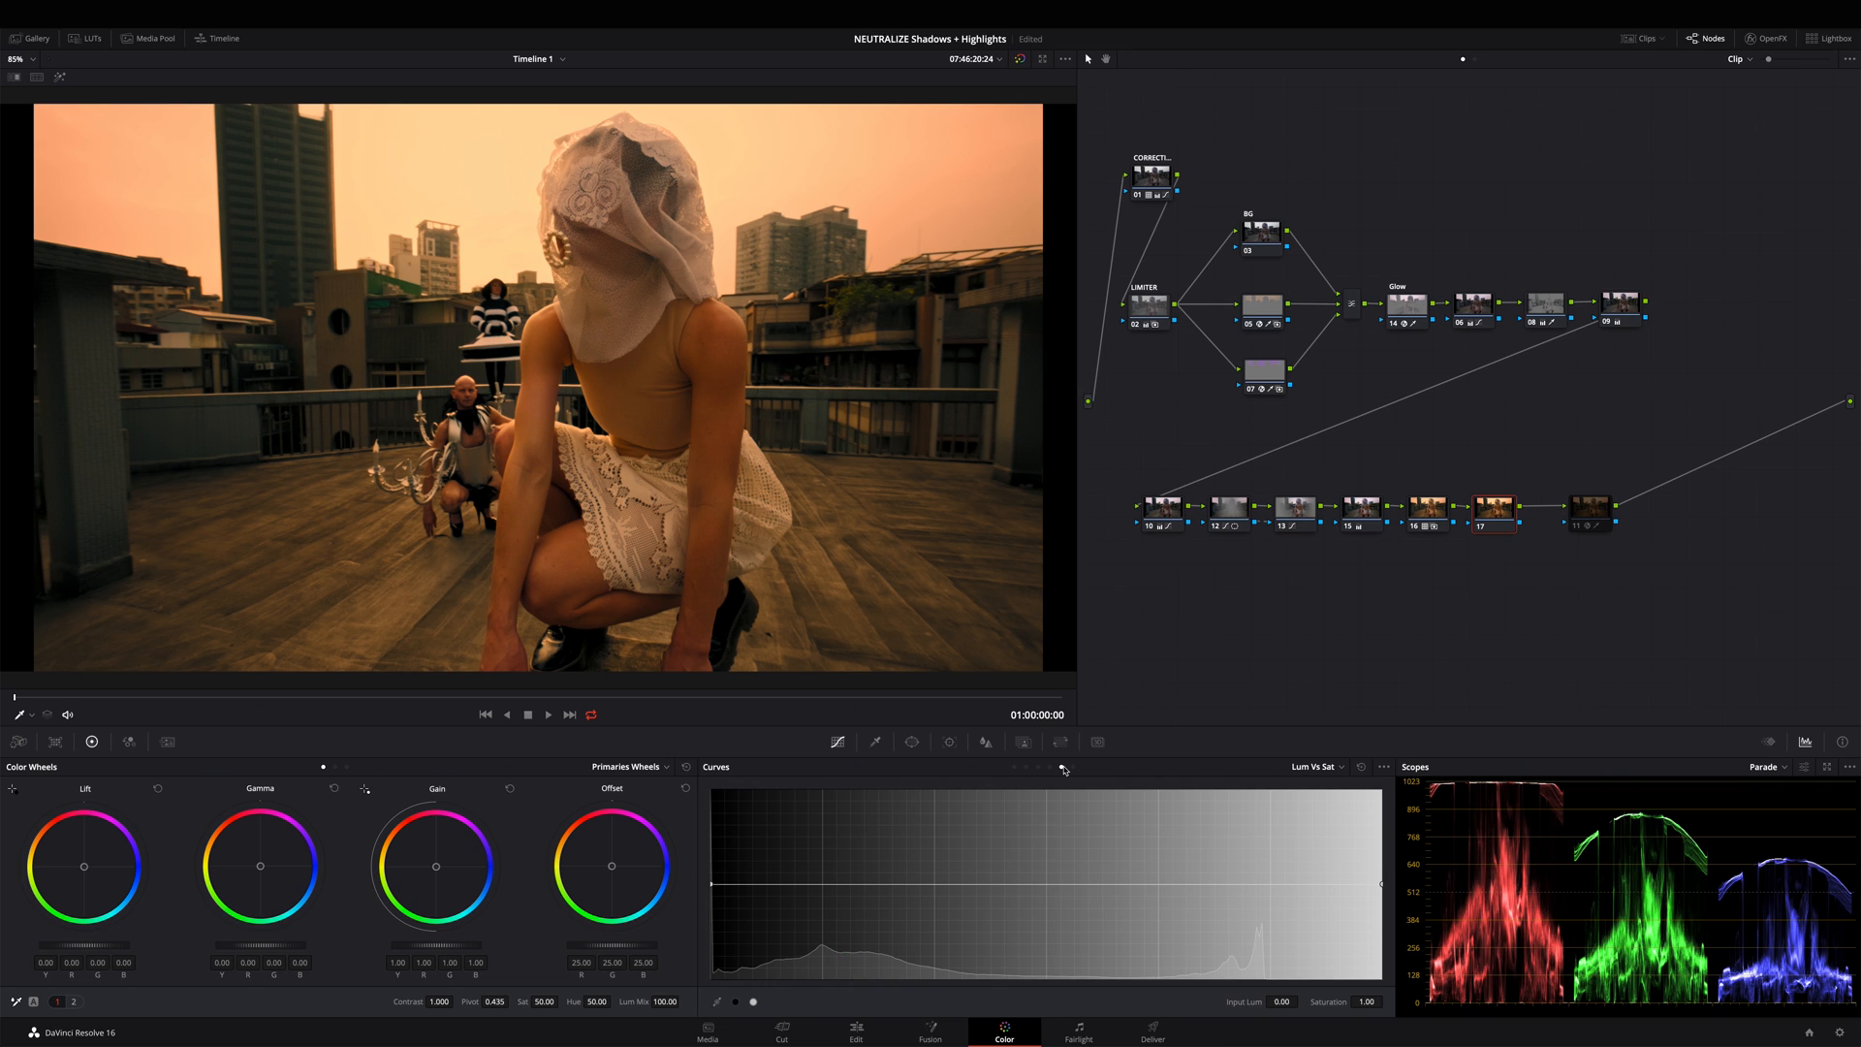
{"action": "mouse_move", "coordinate": [1244, 874]}
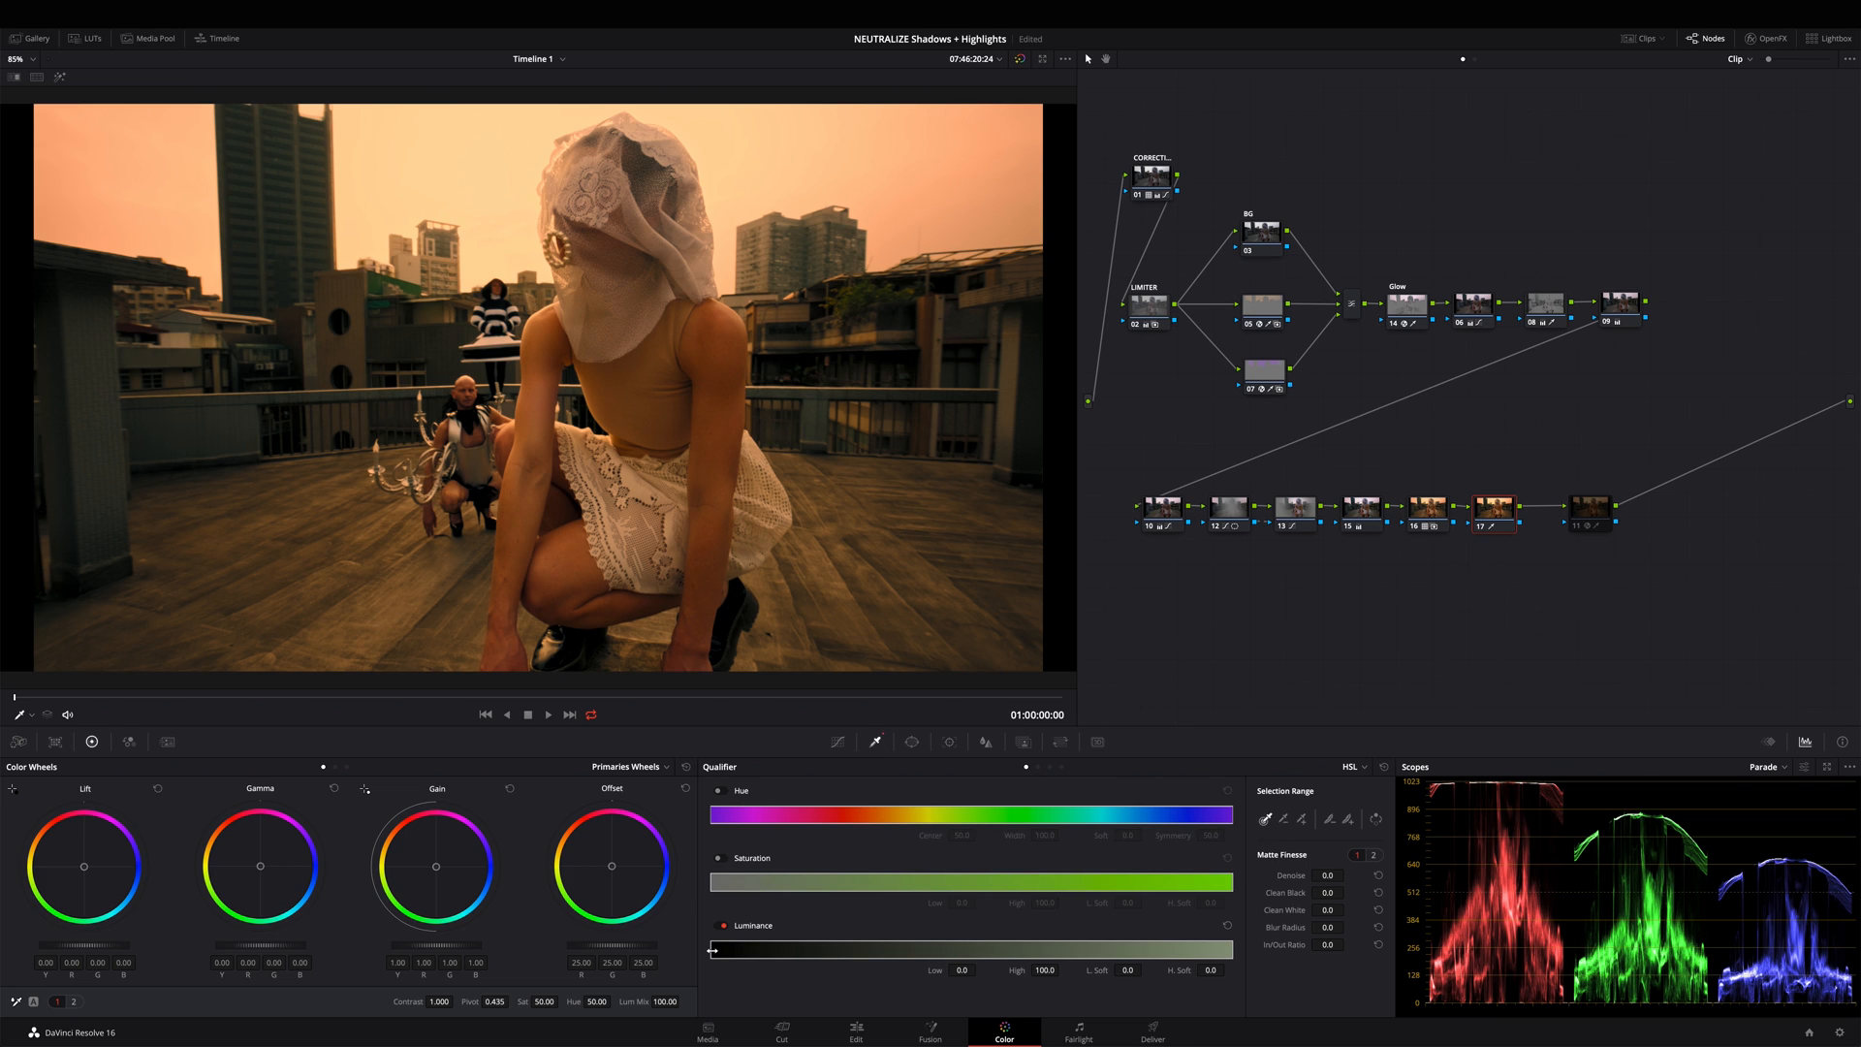
Key luminance above 71.4 with 3.8 softness, then set Sat 36 and Color Boost -11
{"action": "left_click_drag", "start_coordinate": [724, 950], "coordinate": [1079, 949]}
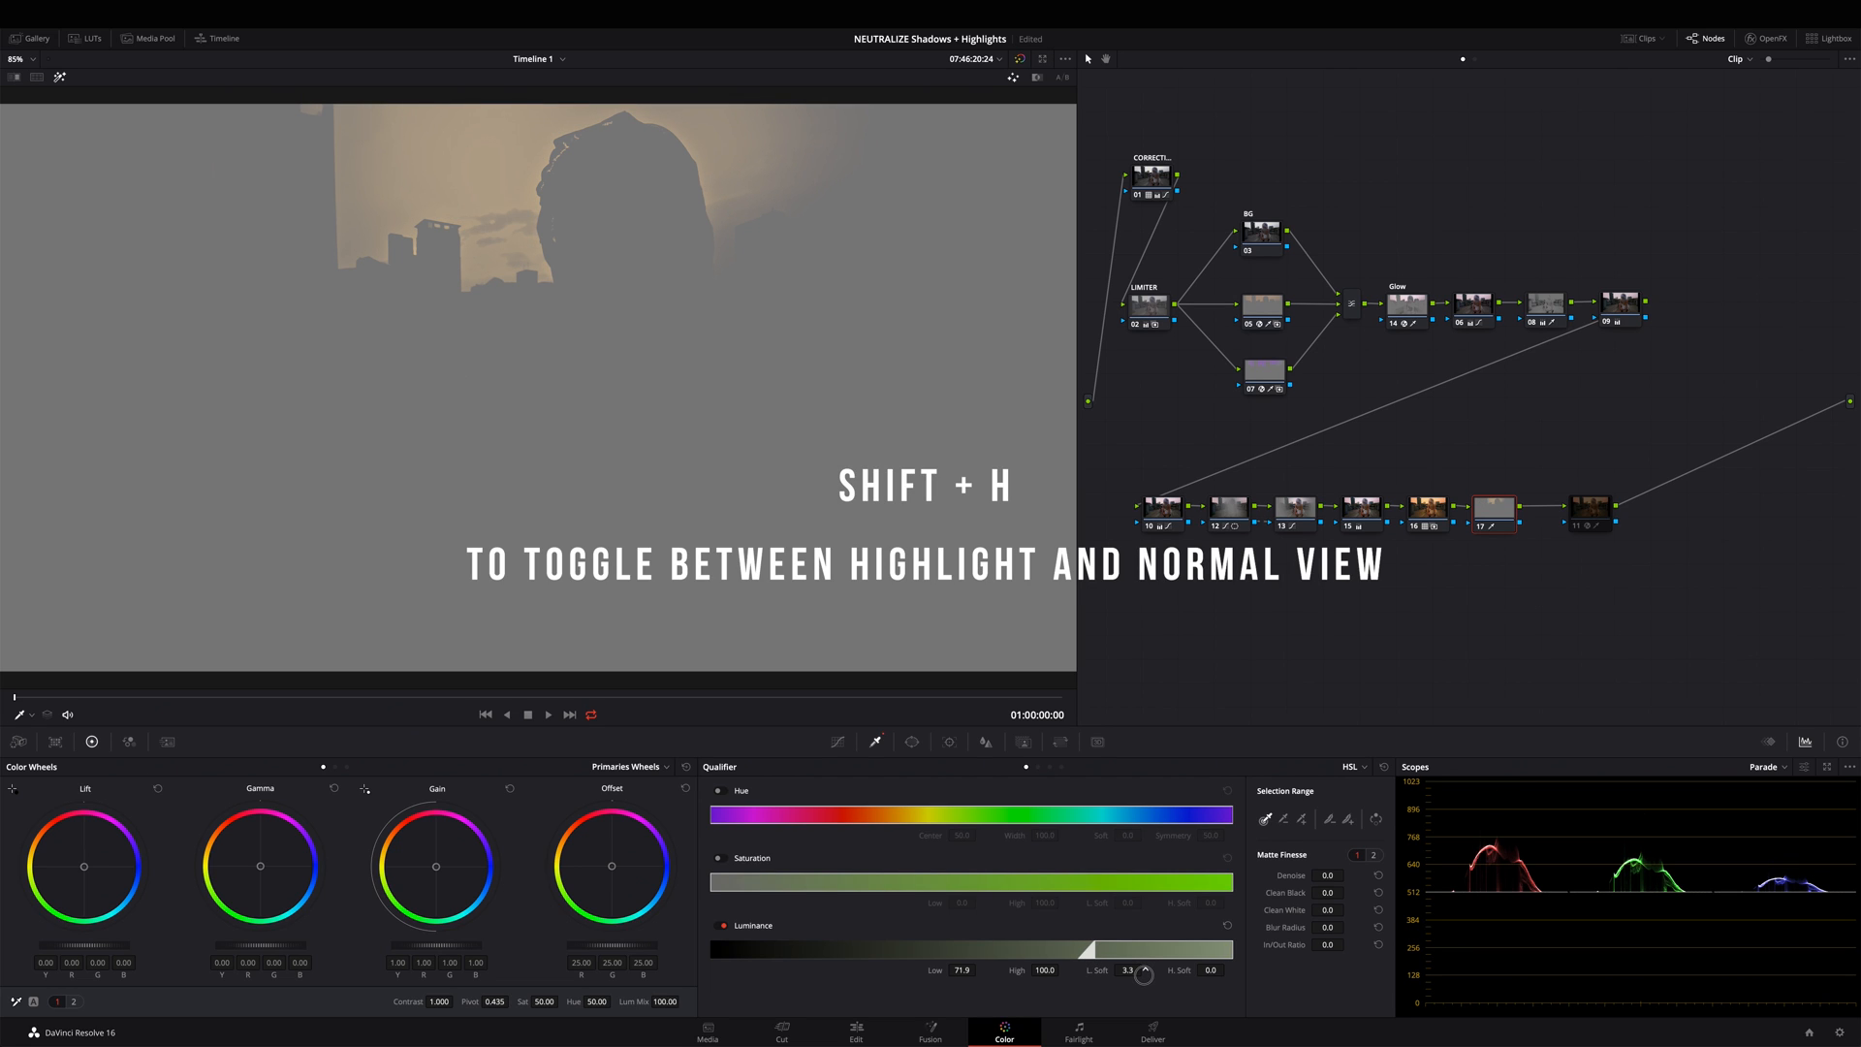
{"action": "left_click_drag", "start_coordinate": [1157, 948], "coordinate": [1114, 948]}
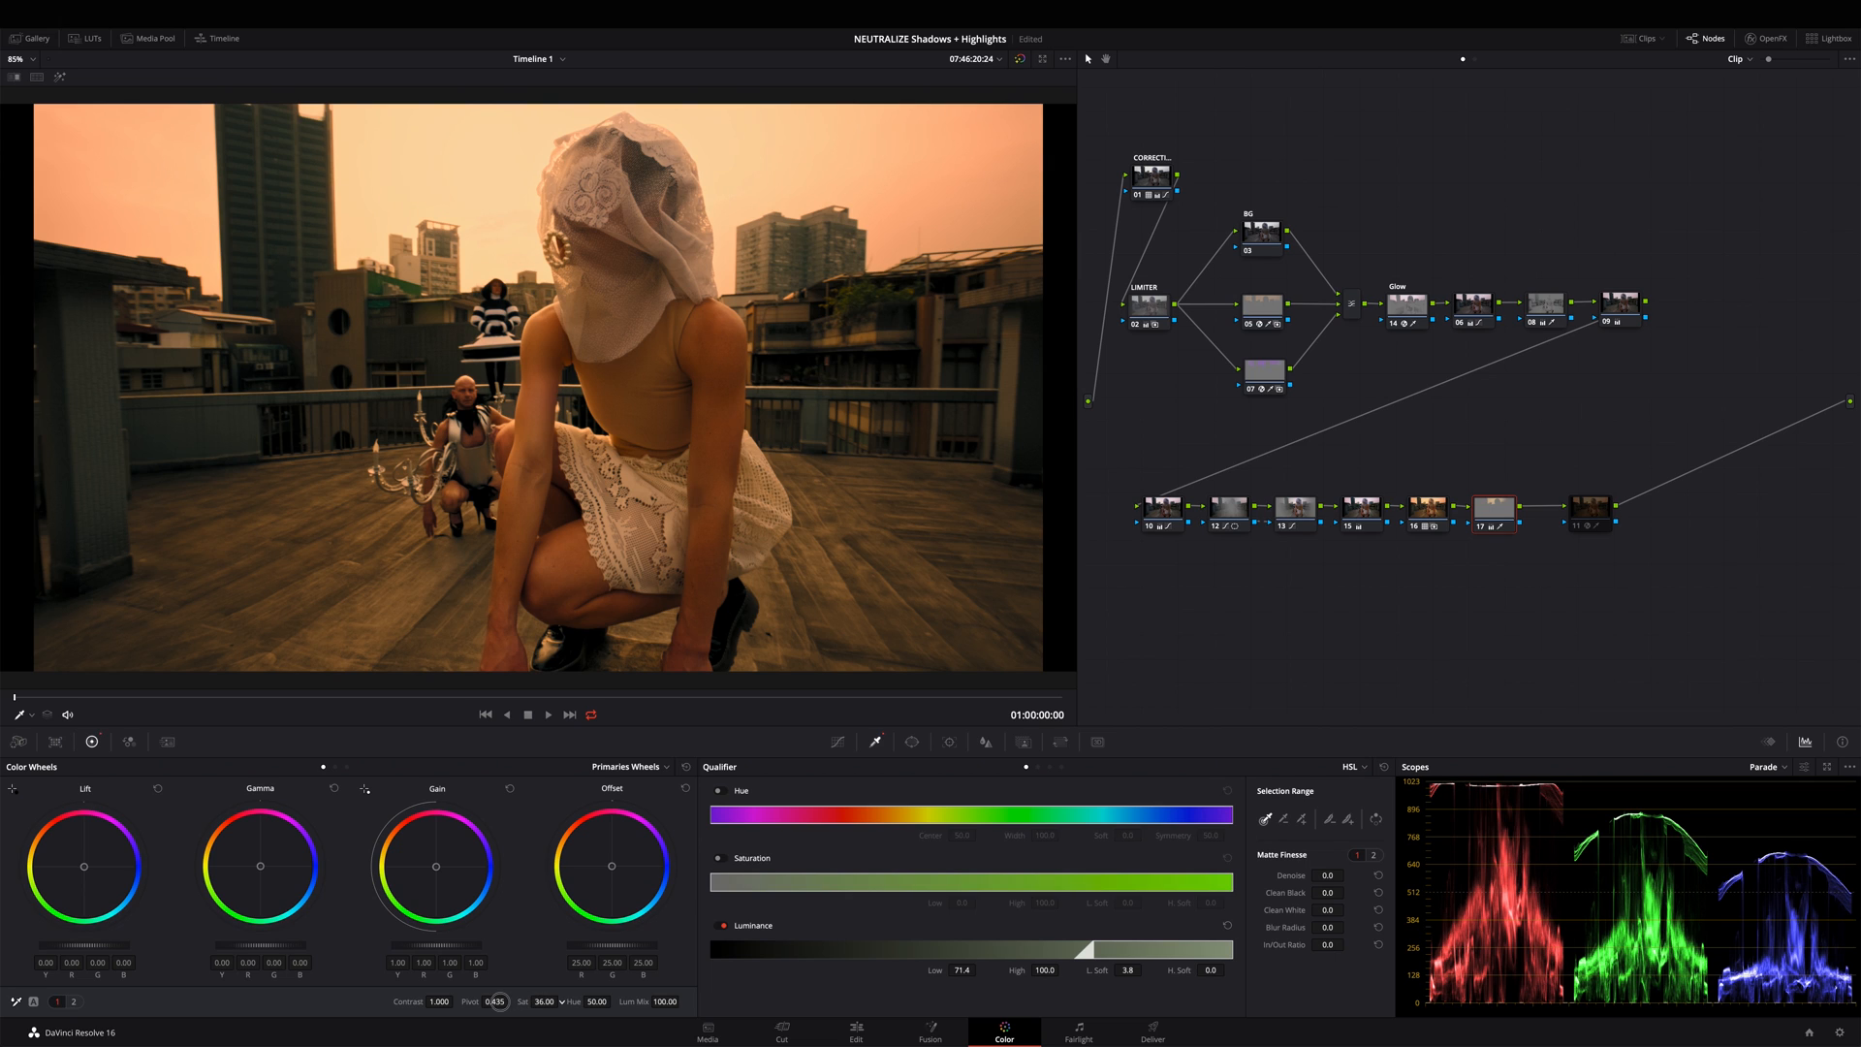
{"action": "left_click_drag", "start_coordinate": [534, 1000], "coordinate": [528, 1000]}
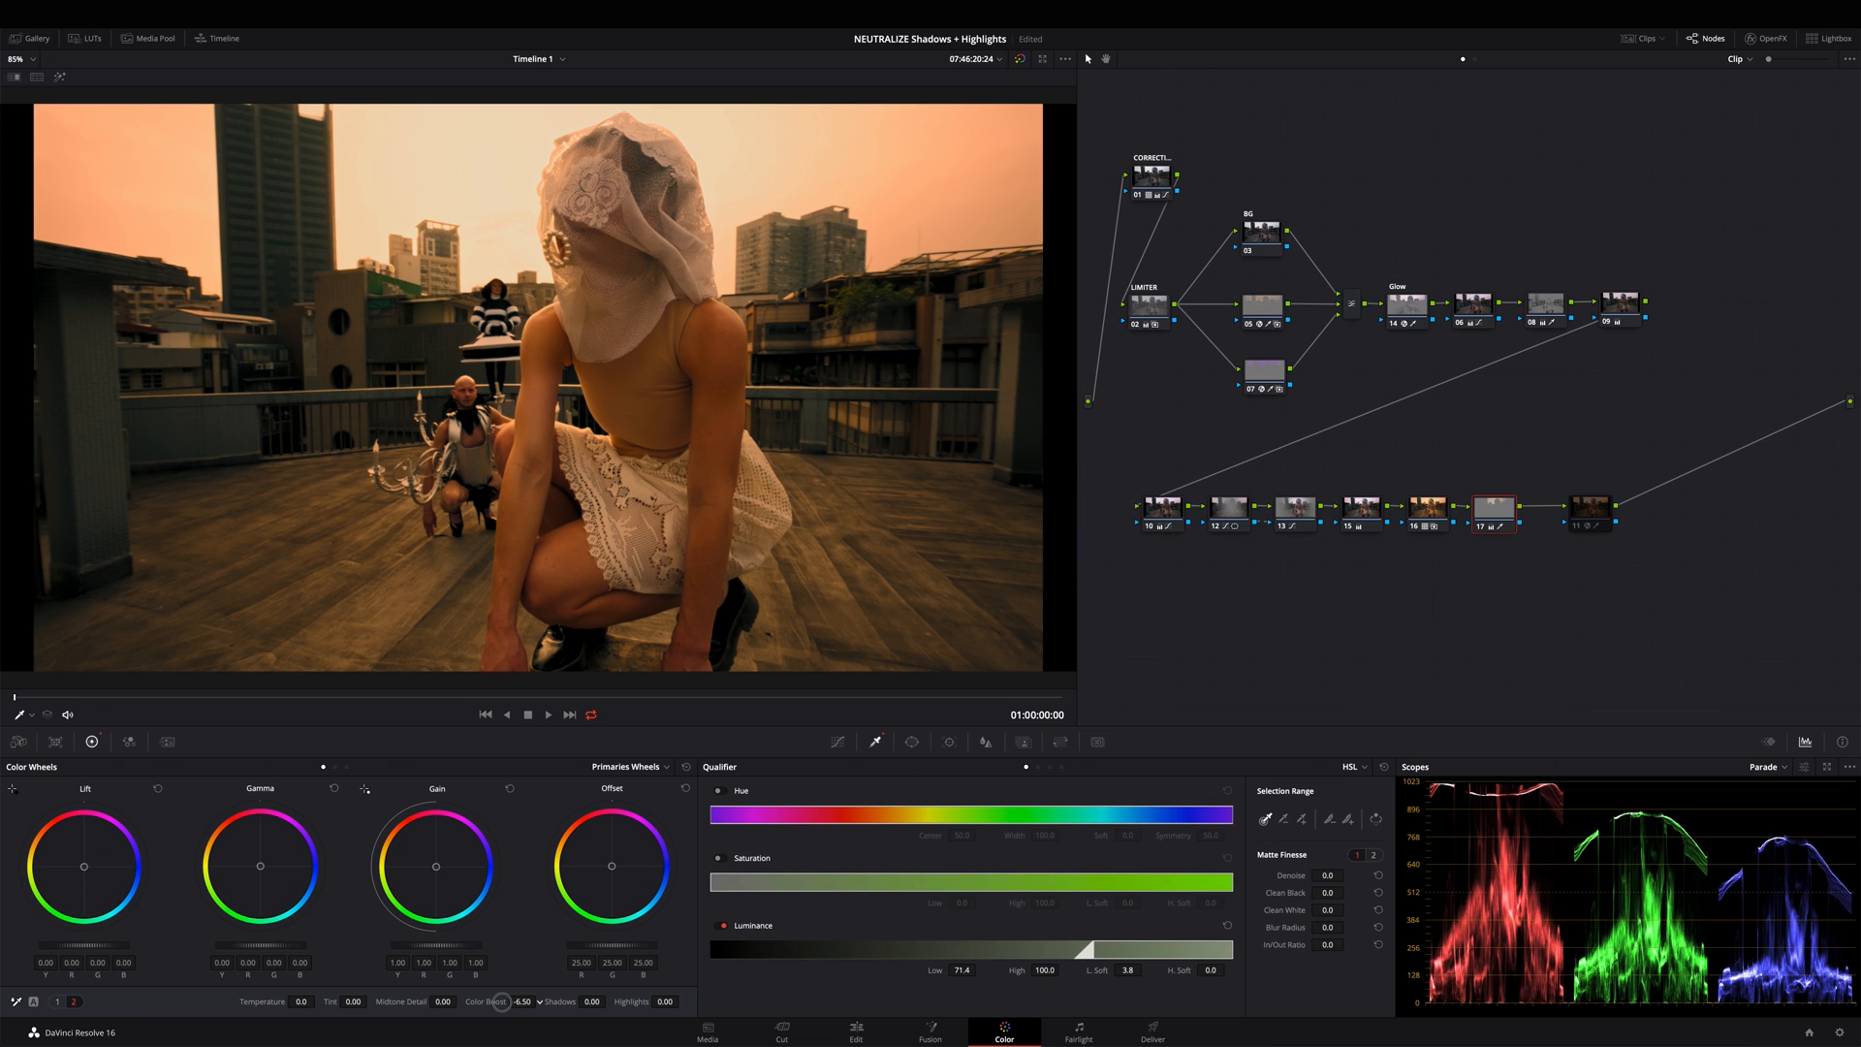
{"action": "left_click_drag", "start_coordinate": [499, 1000], "coordinate": [492, 1000]}
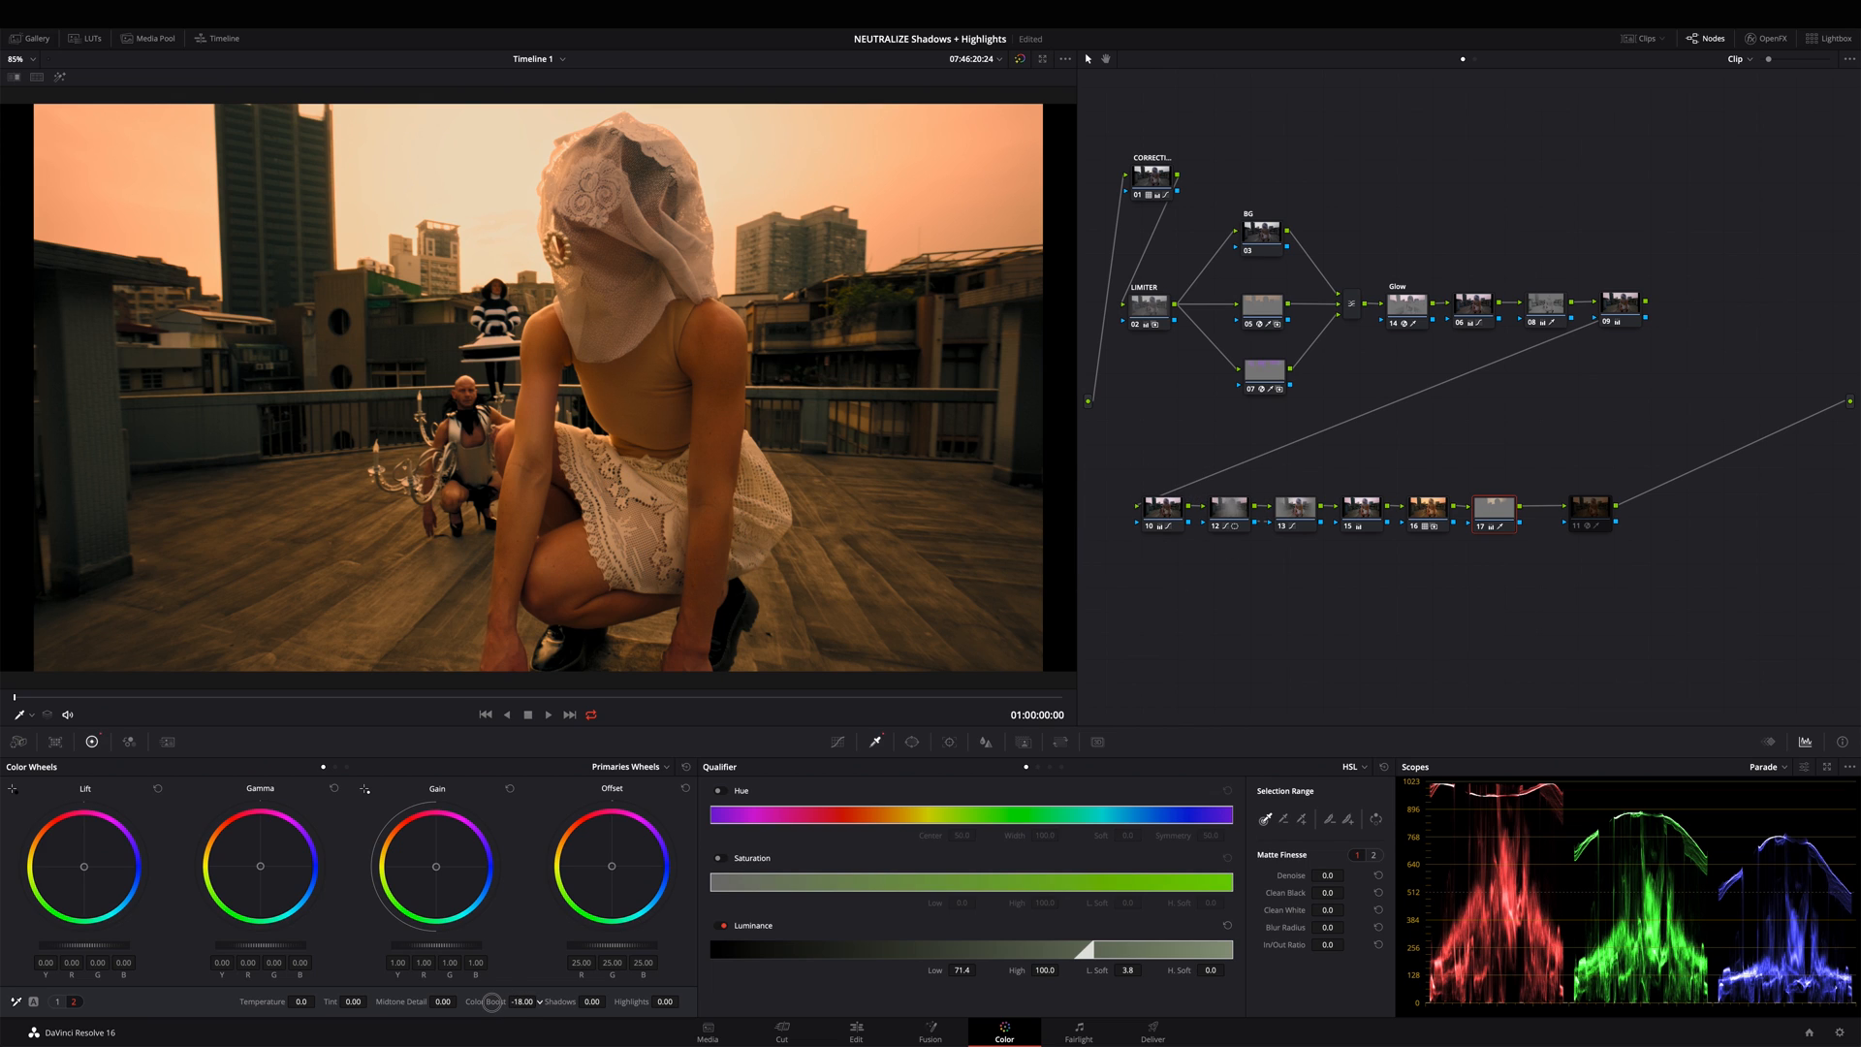
{"action": "left_click_drag", "start_coordinate": [498, 1000], "coordinate": [511, 1001]}
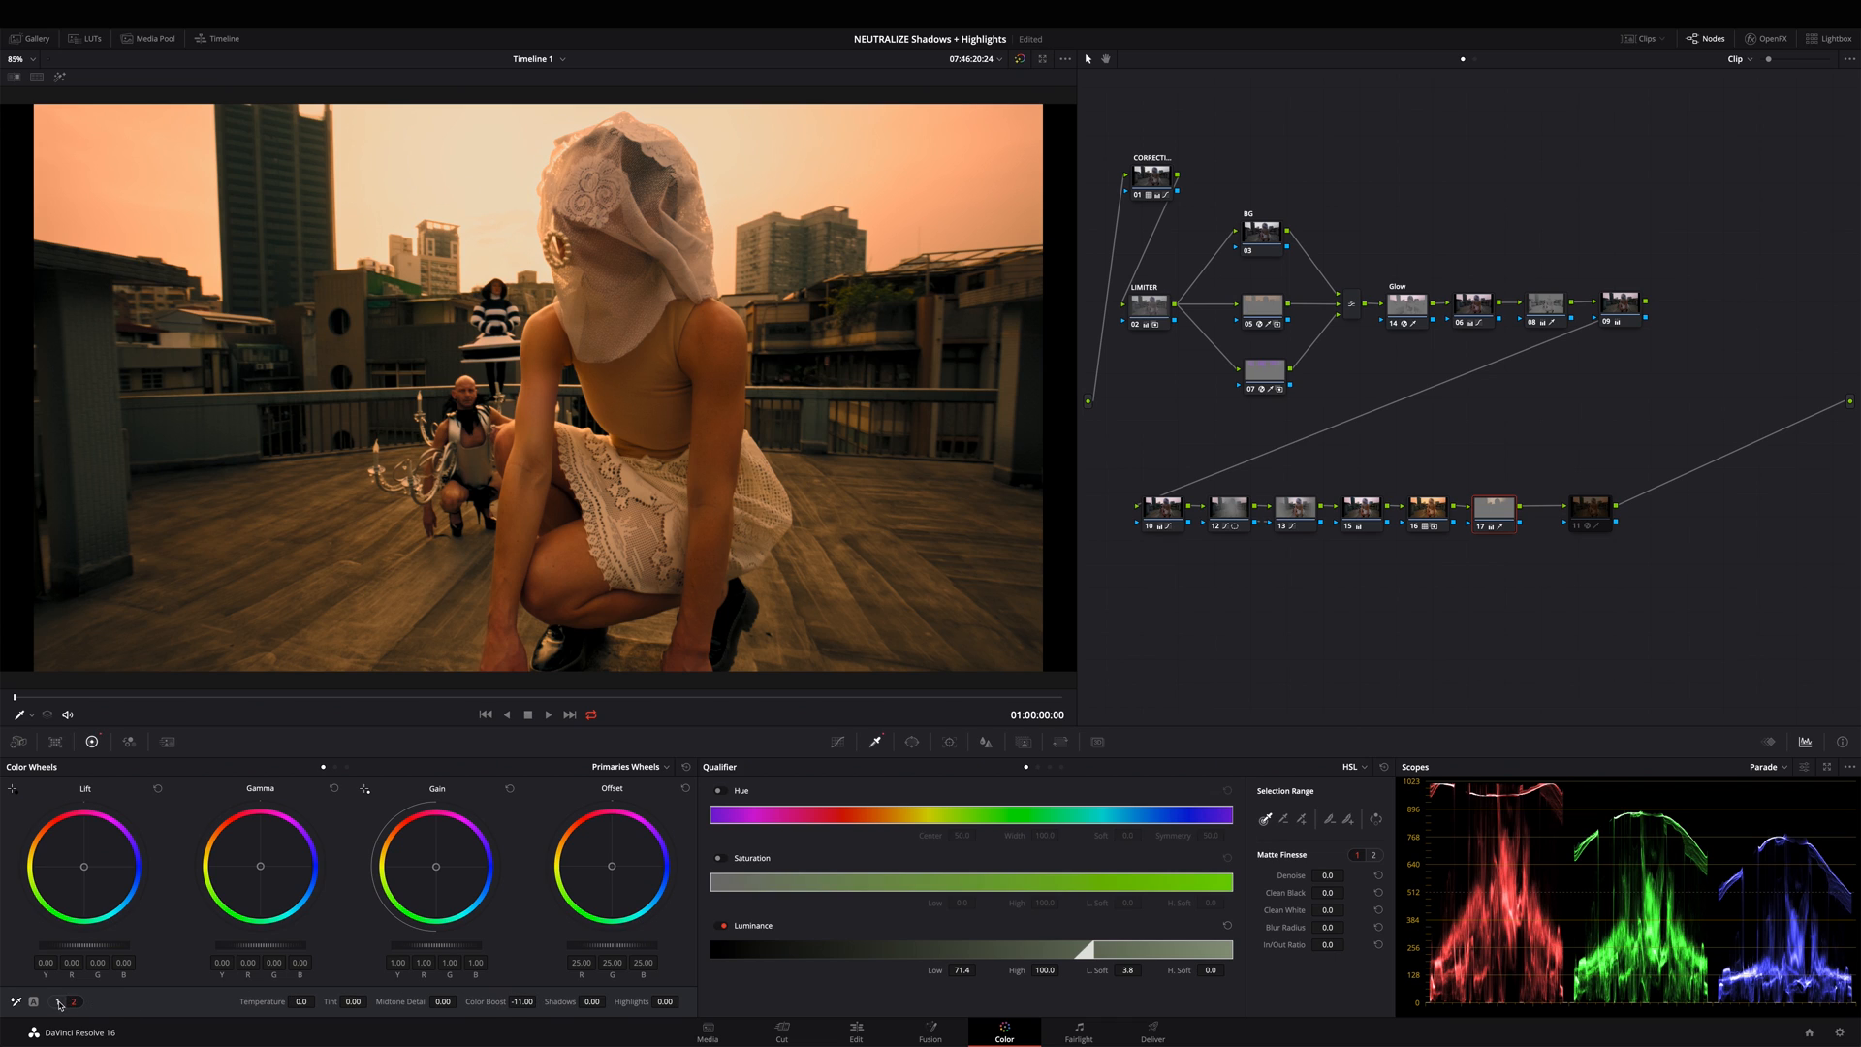
Switch the center palette from Qualifier to the Custom Curves view
{"action": "left_click", "coordinate": [836, 740]}
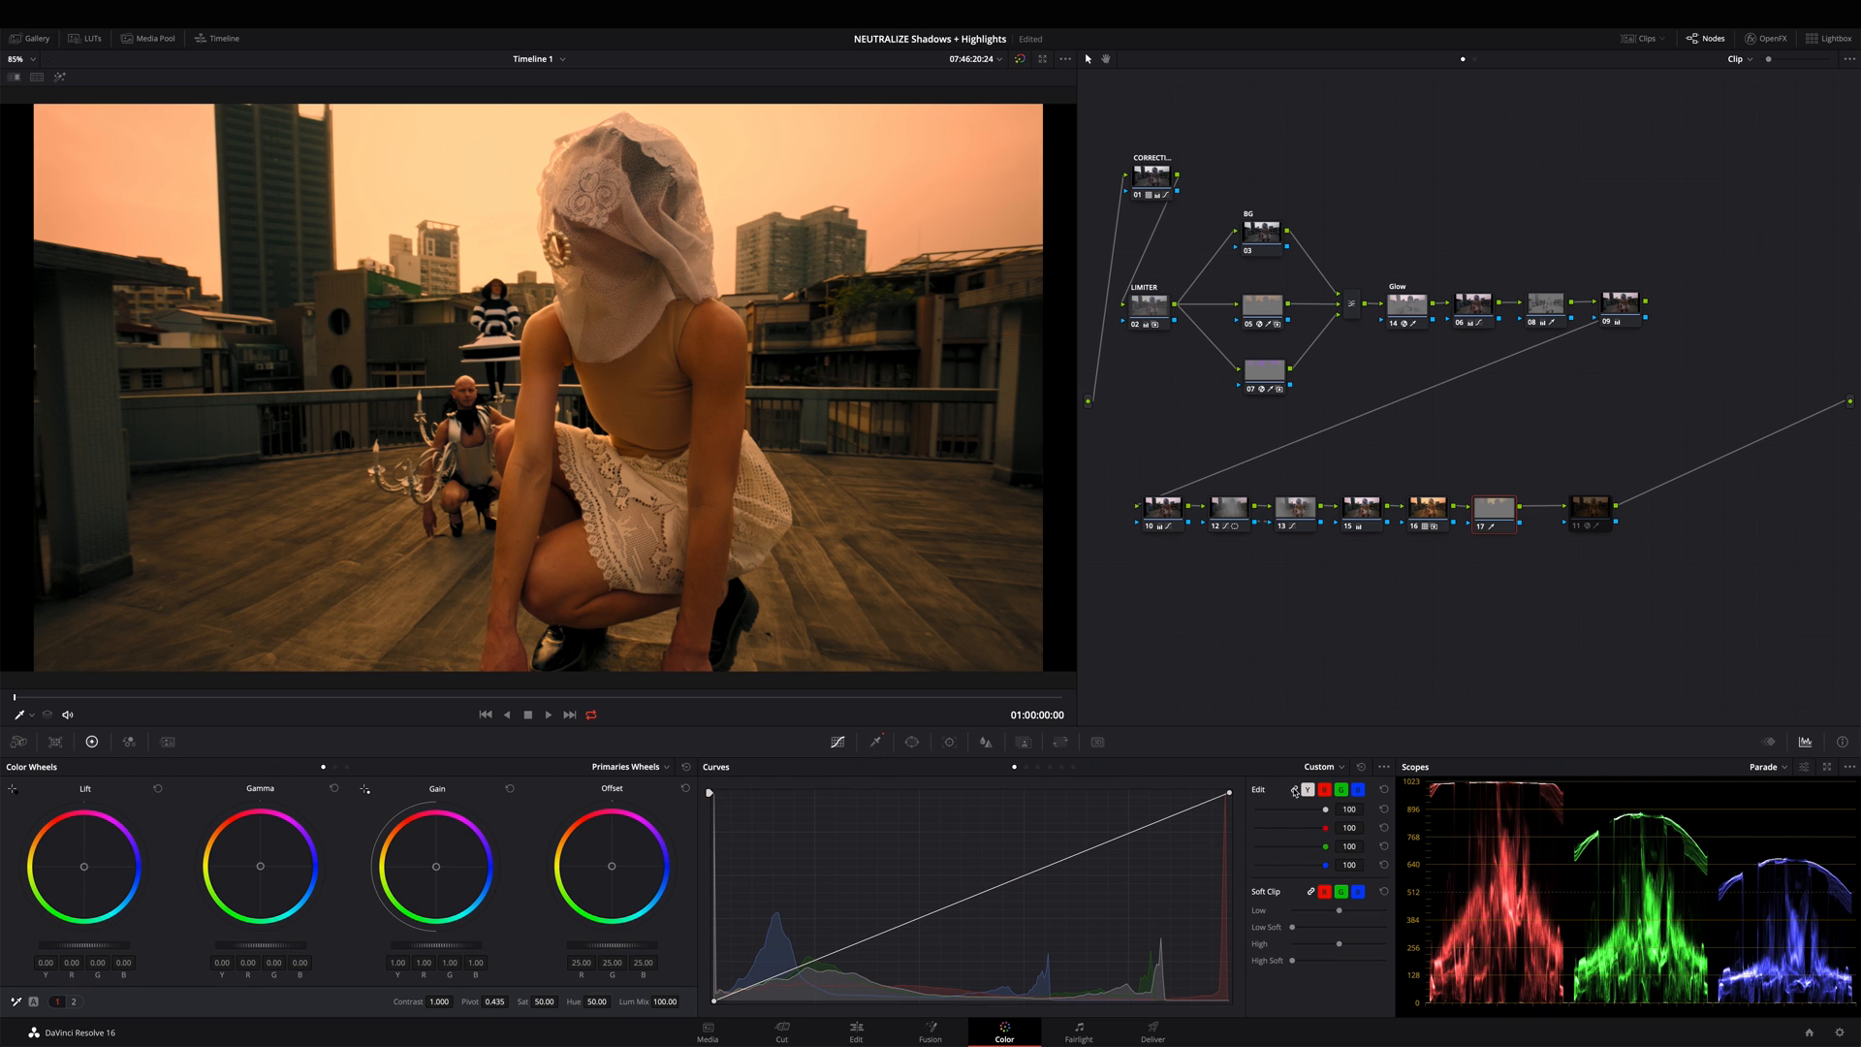
{"action": "mouse_move", "coordinate": [1093, 670]}
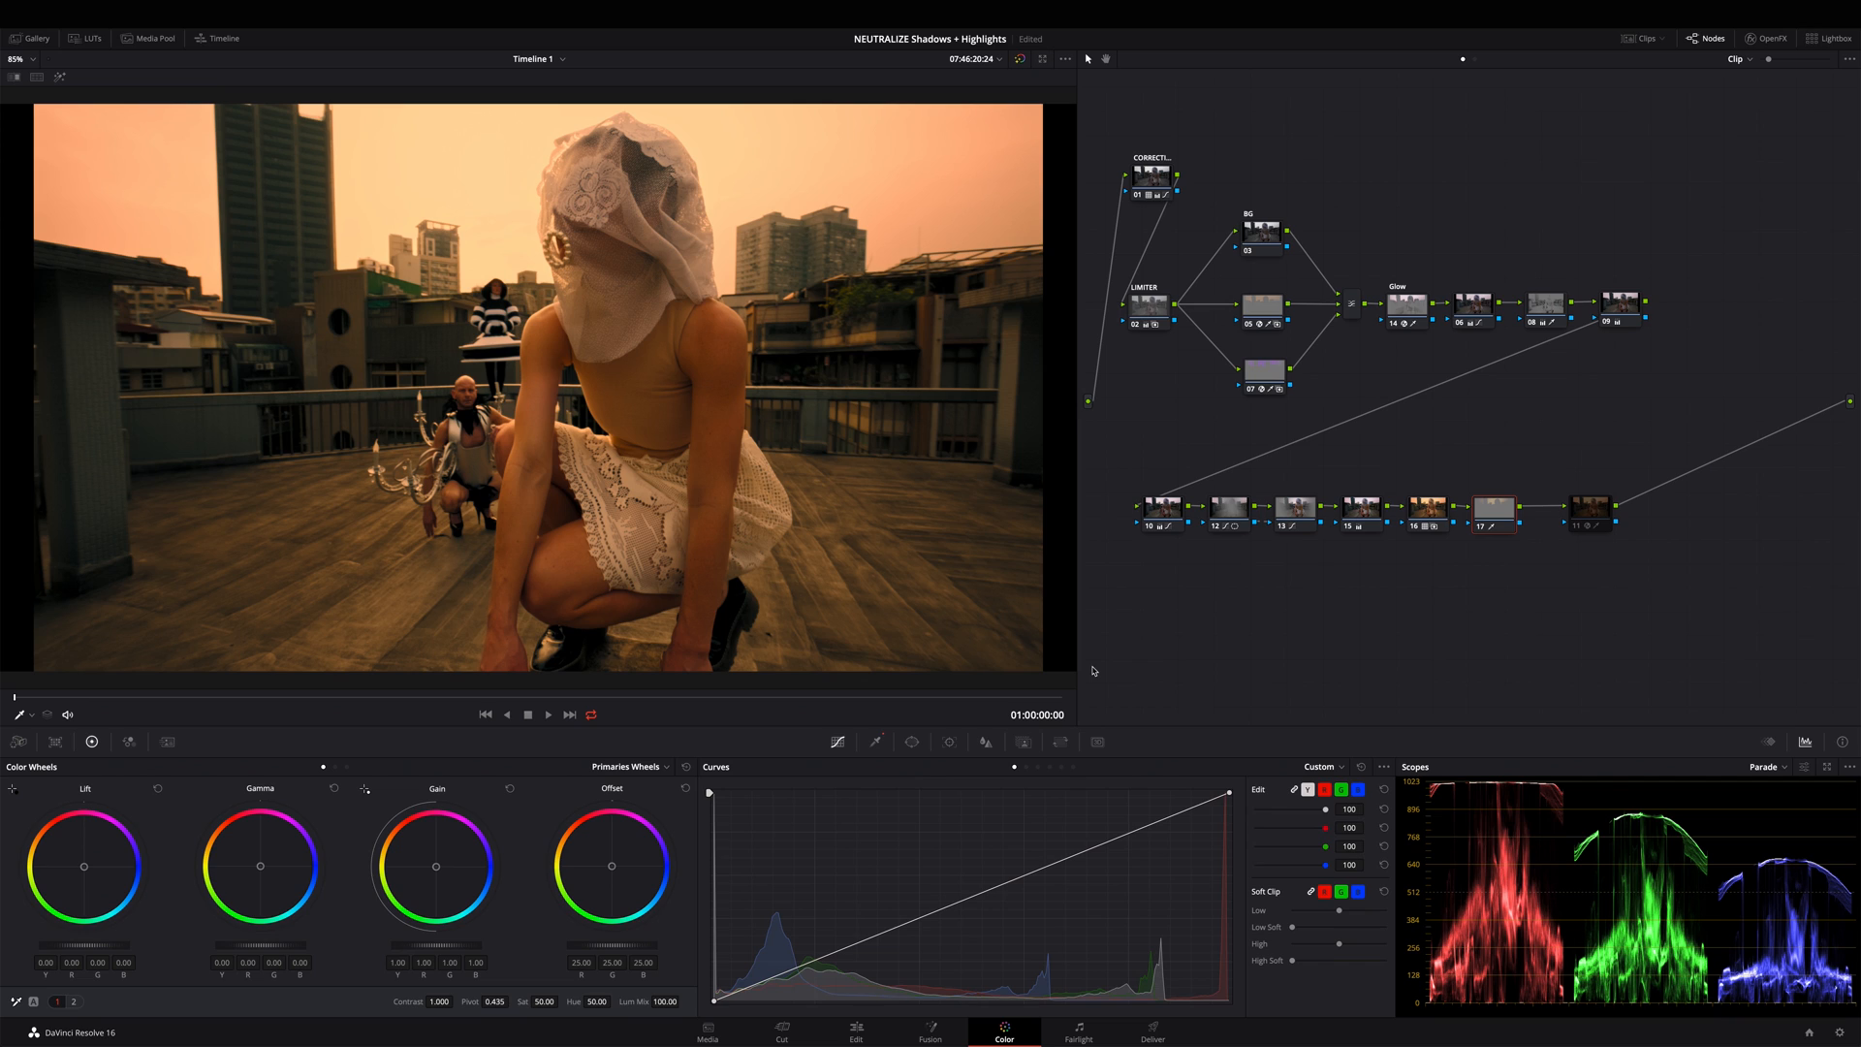
{"action": "mouse_move", "coordinate": [1112, 668]}
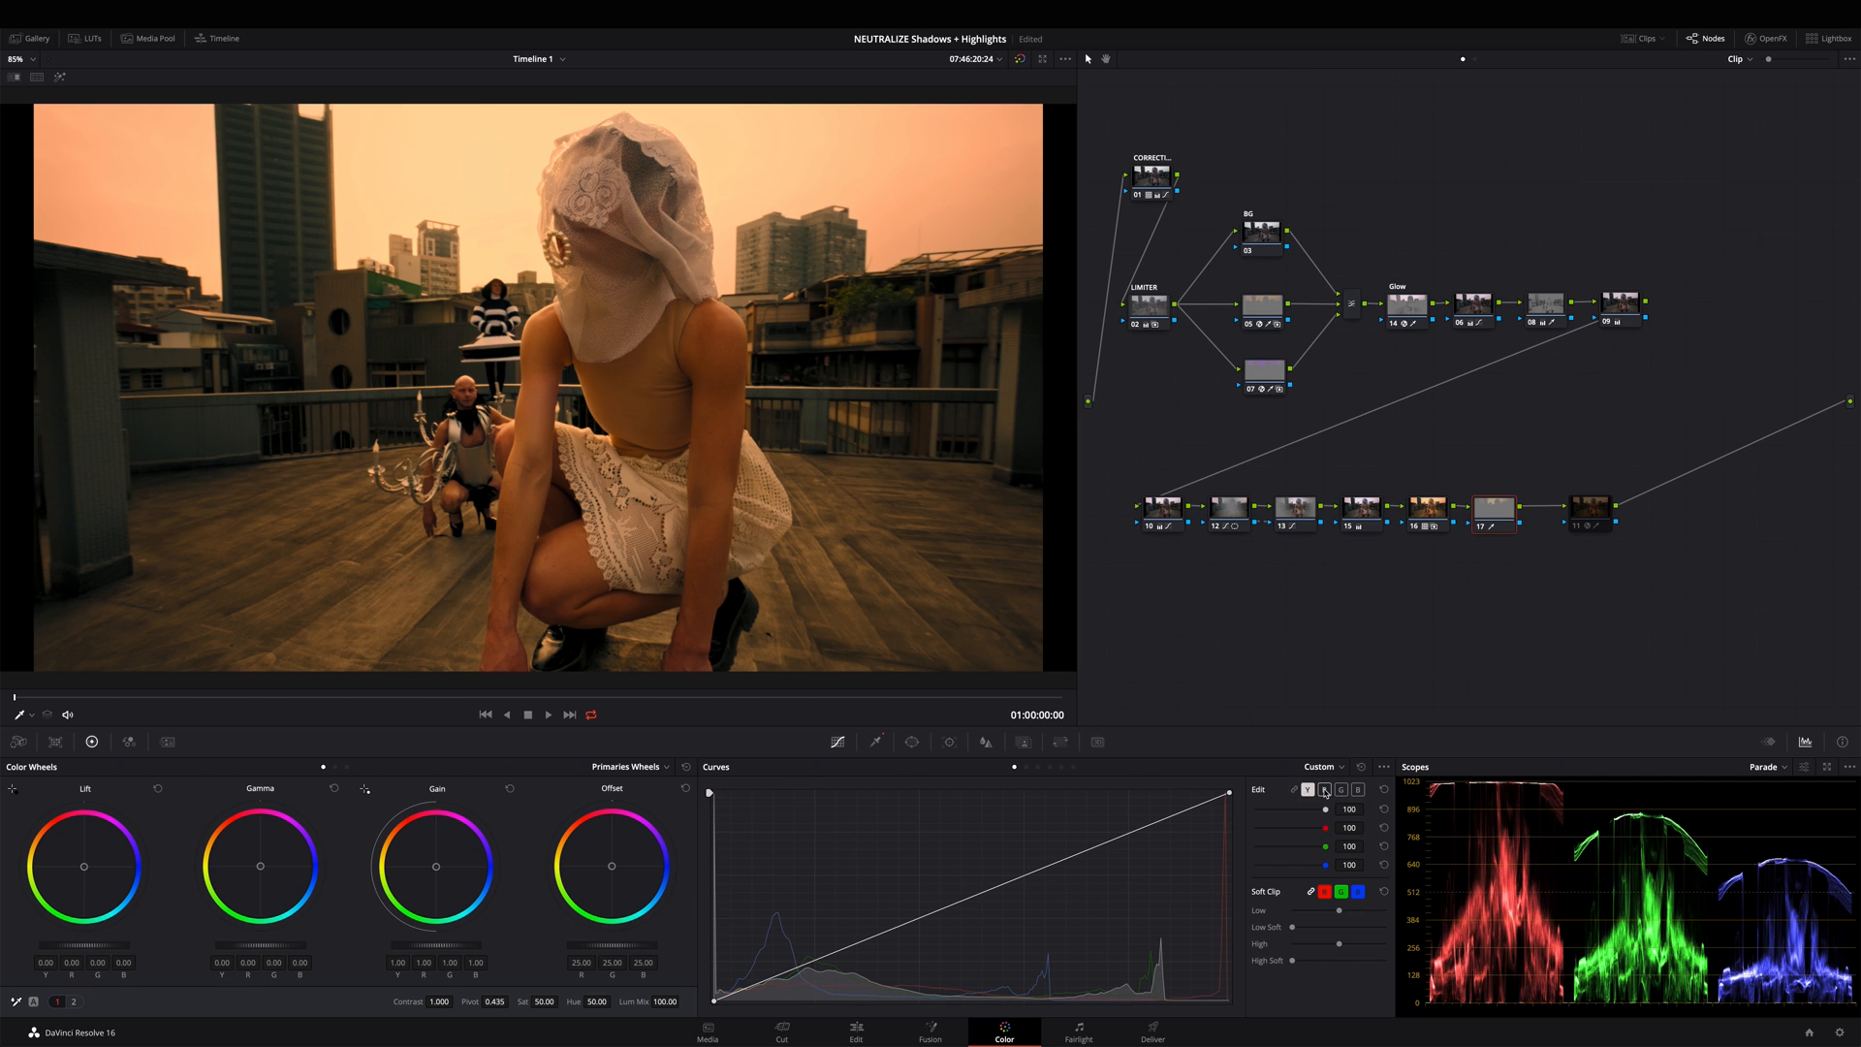
Pull the red curve's top point down and add a midpoint anchoring its midtones
{"action": "left_click", "coordinate": [1323, 789]}
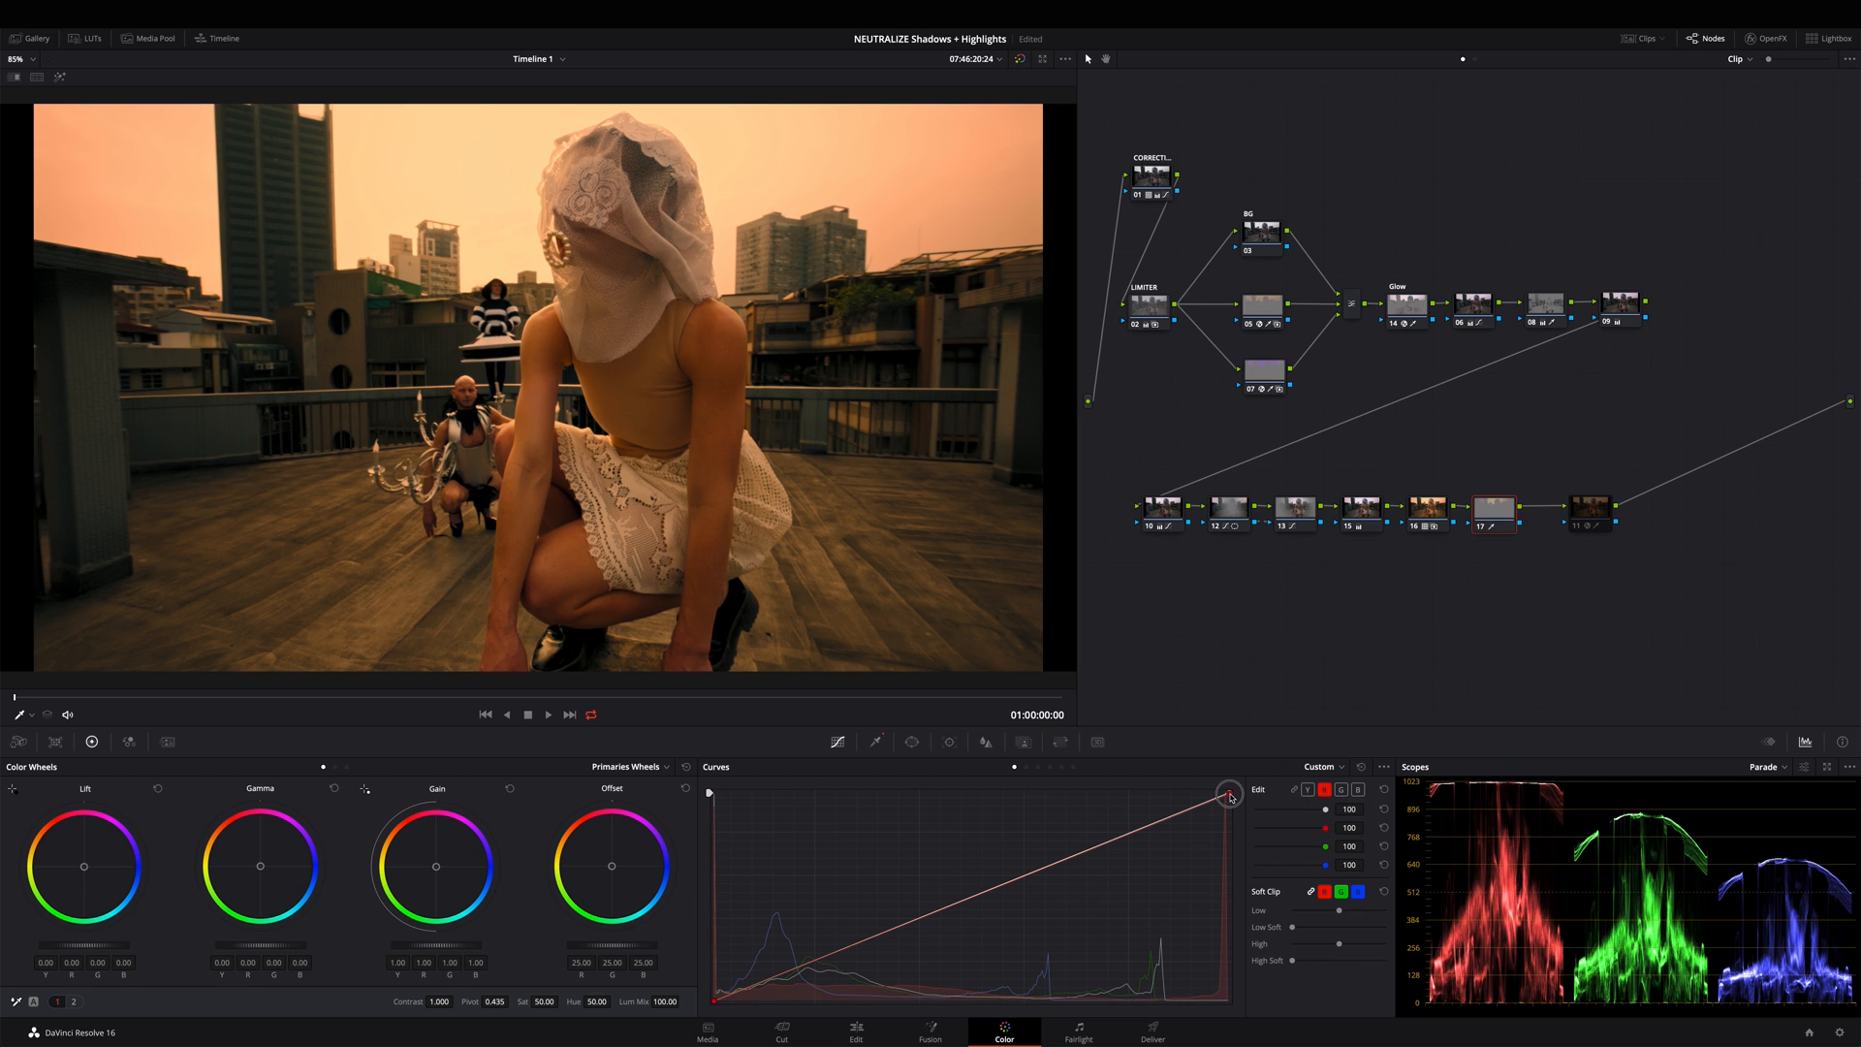
{"action": "left_click_drag", "start_coordinate": [1228, 793], "coordinate": [1232, 821]}
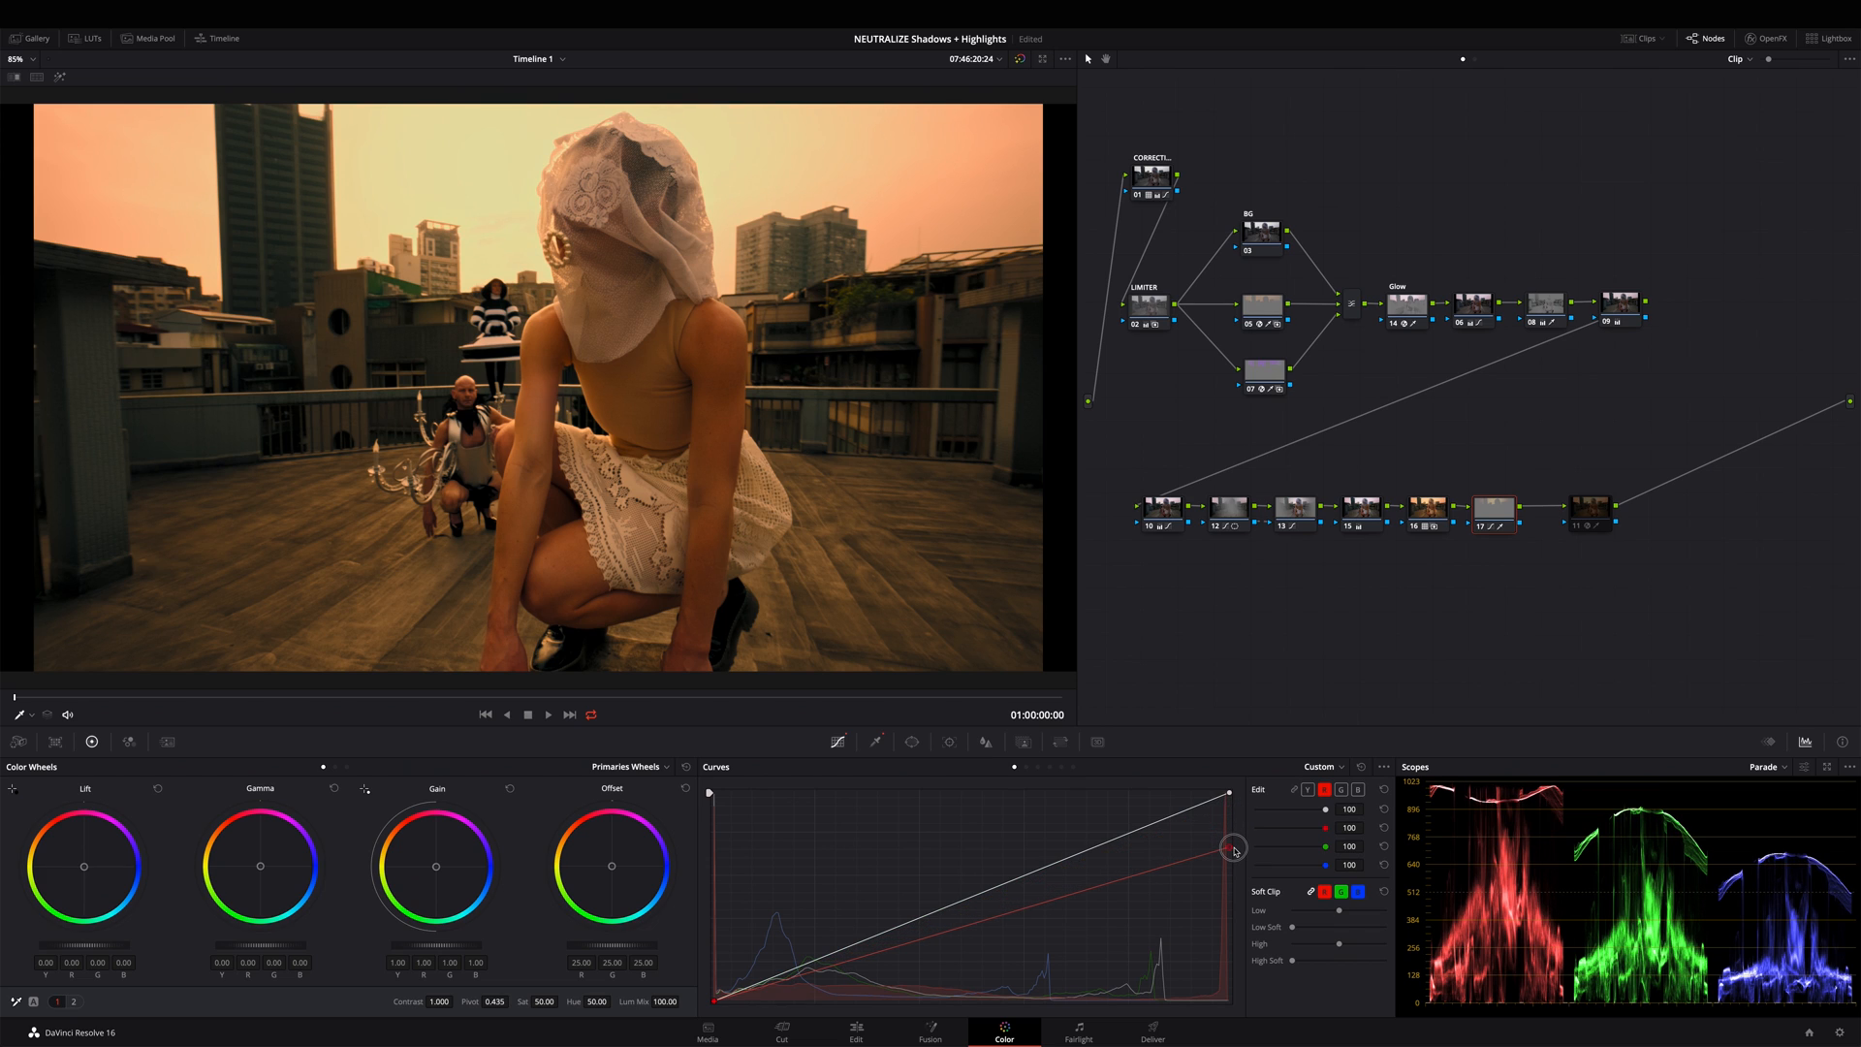
{"action": "left_click_drag", "start_coordinate": [1232, 849], "coordinate": [1232, 857]}
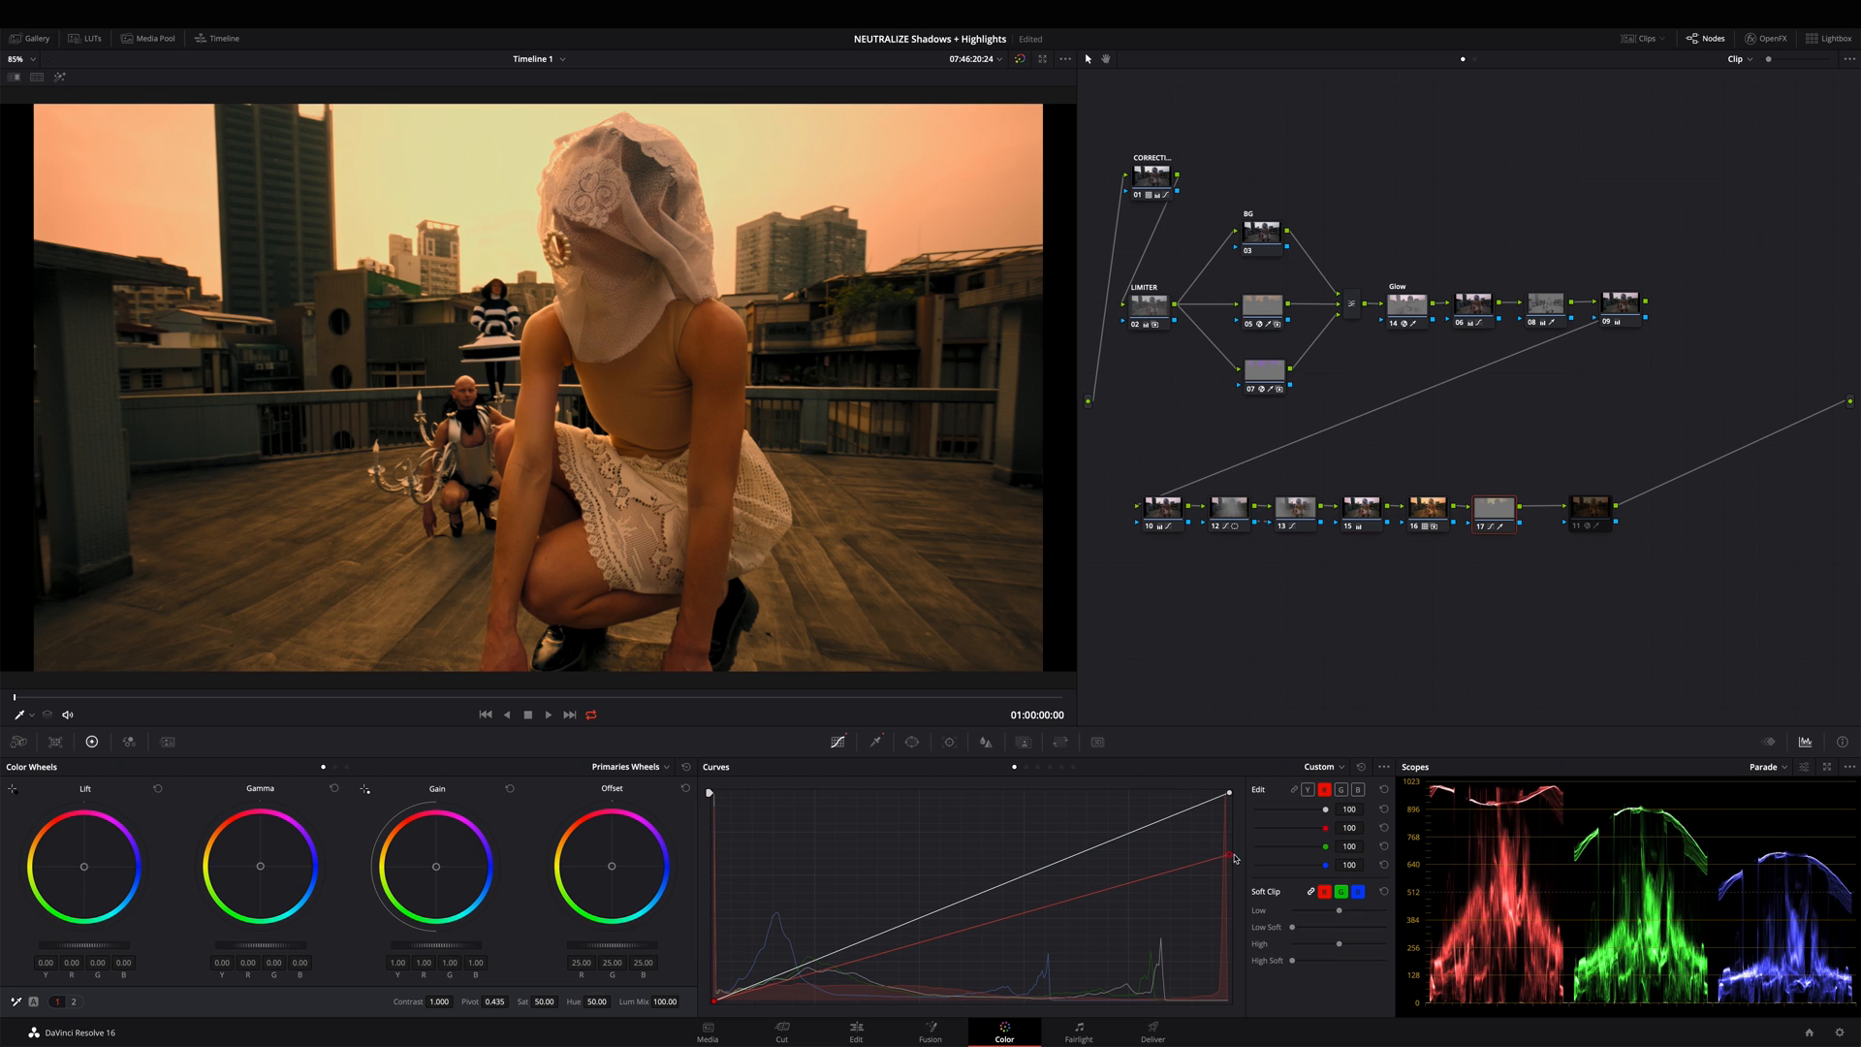
{"action": "left_click_drag", "start_coordinate": [1231, 856], "coordinate": [1024, 903]}
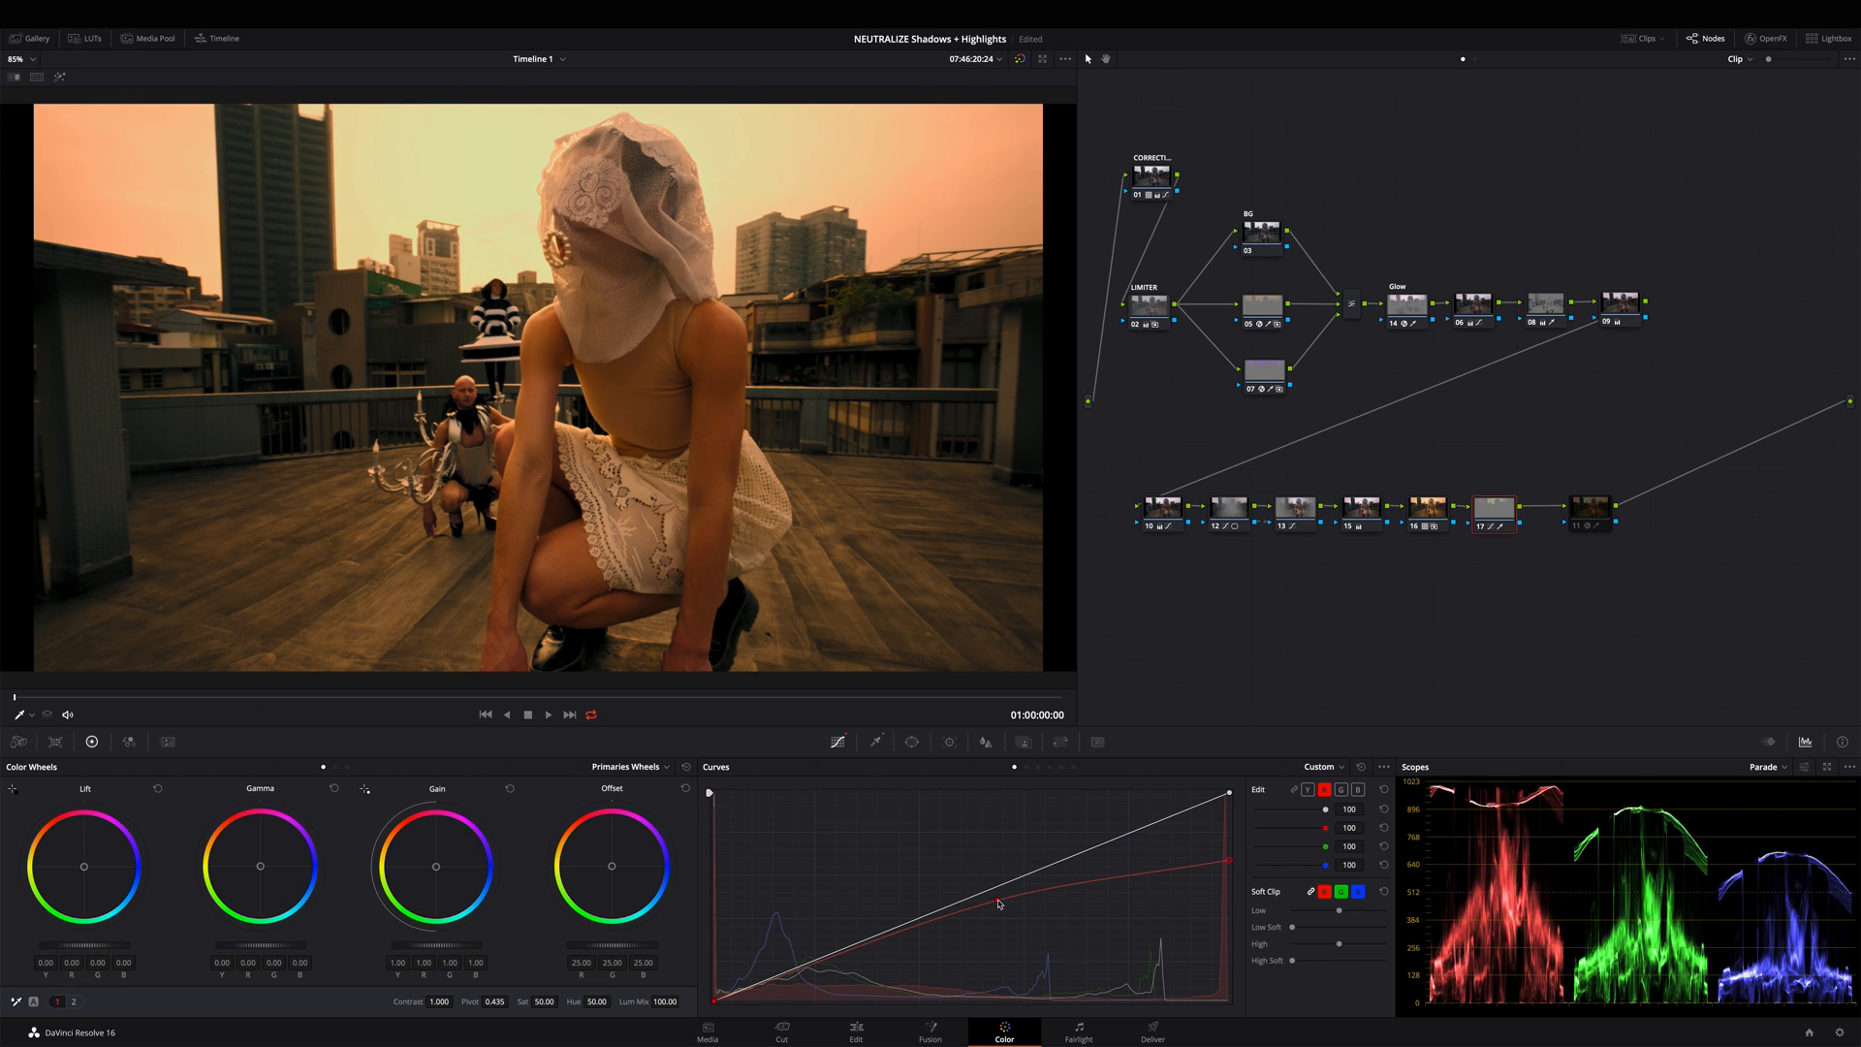
{"action": "left_click_drag", "start_coordinate": [1000, 905], "coordinate": [980, 915]}
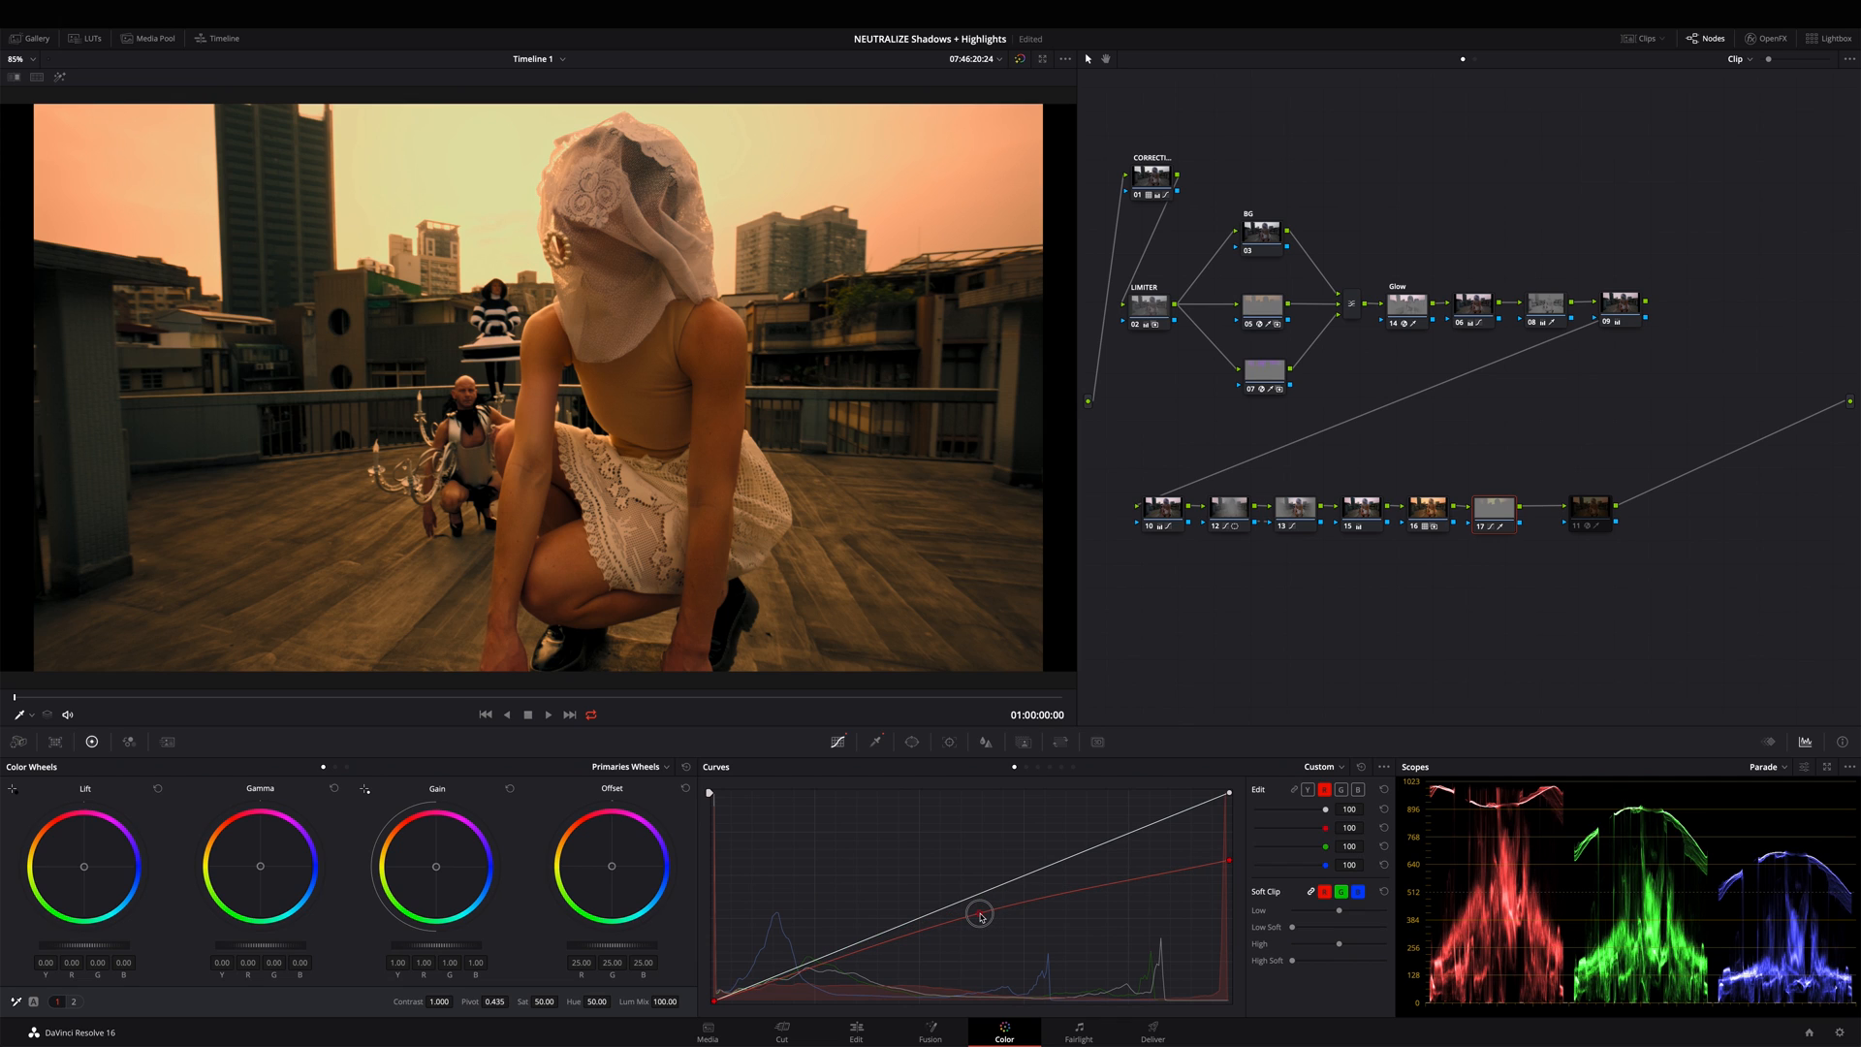
{"action": "left_click_drag", "start_coordinate": [979, 914], "coordinate": [1228, 863]}
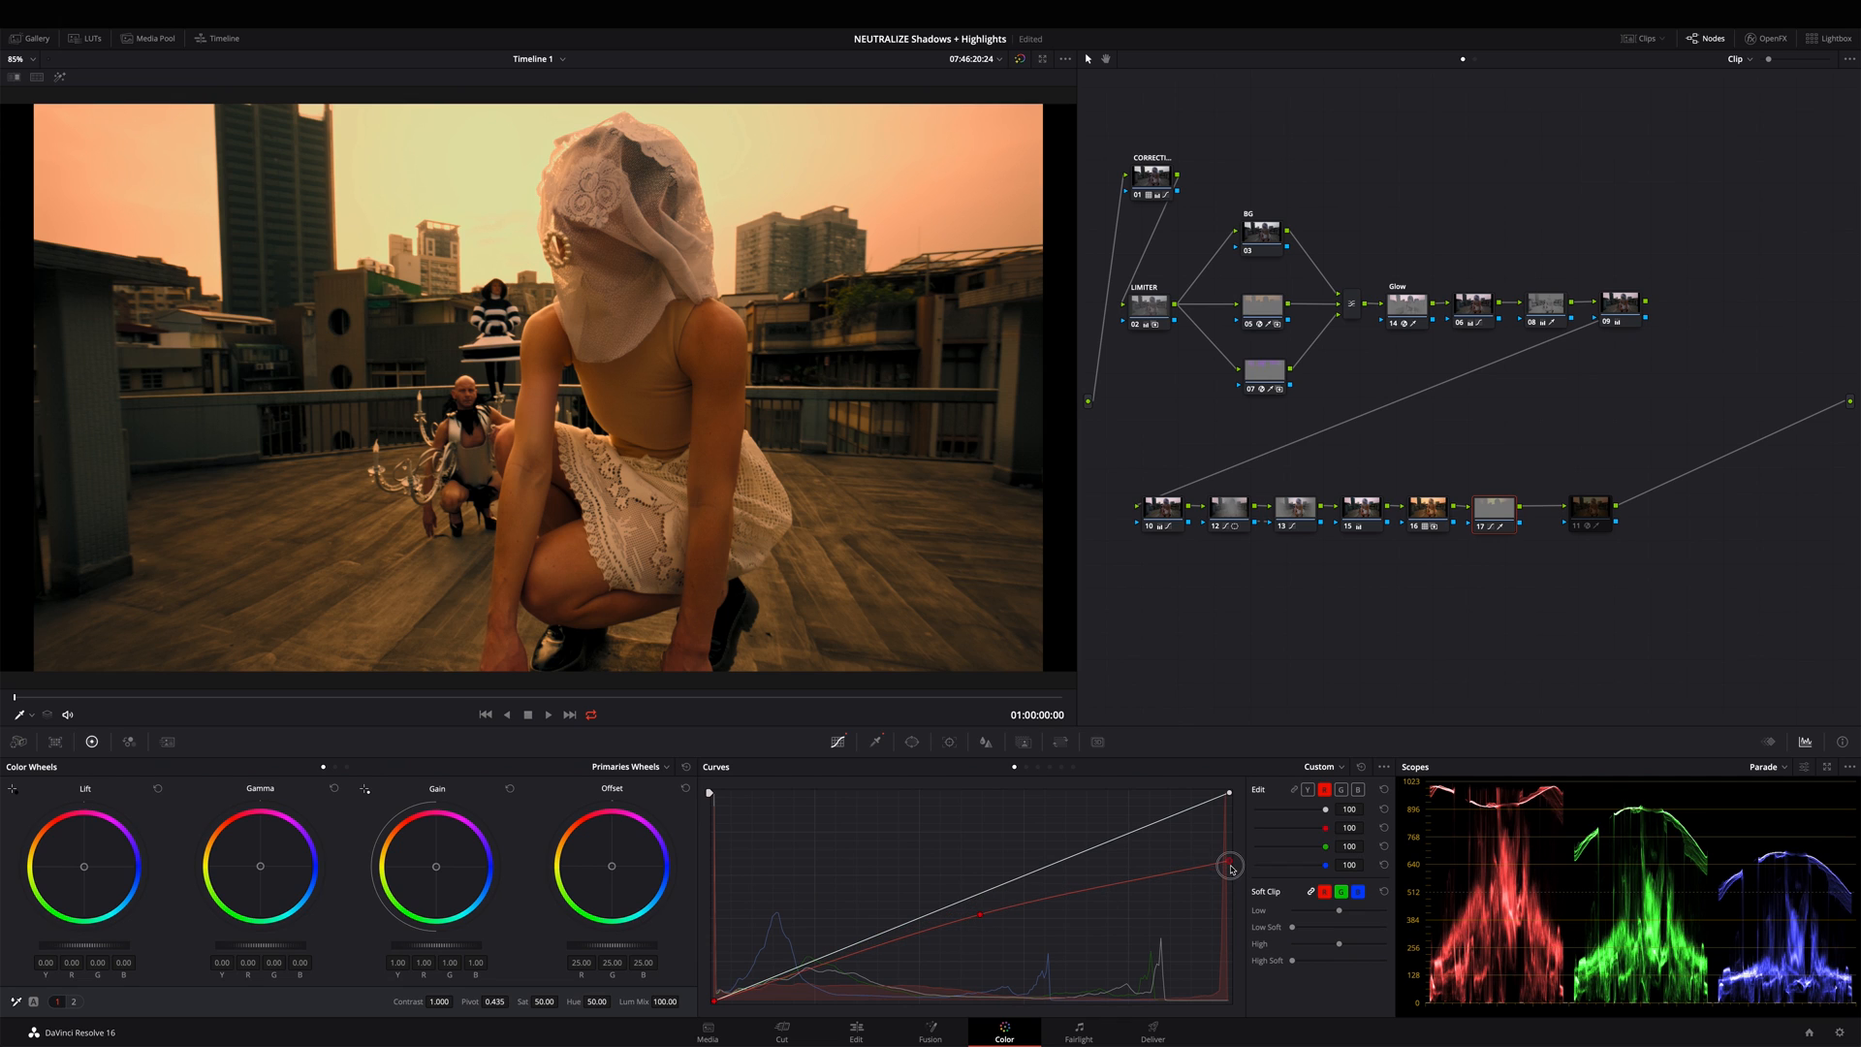
{"action": "left_click_drag", "start_coordinate": [1228, 862], "coordinate": [1228, 888]}
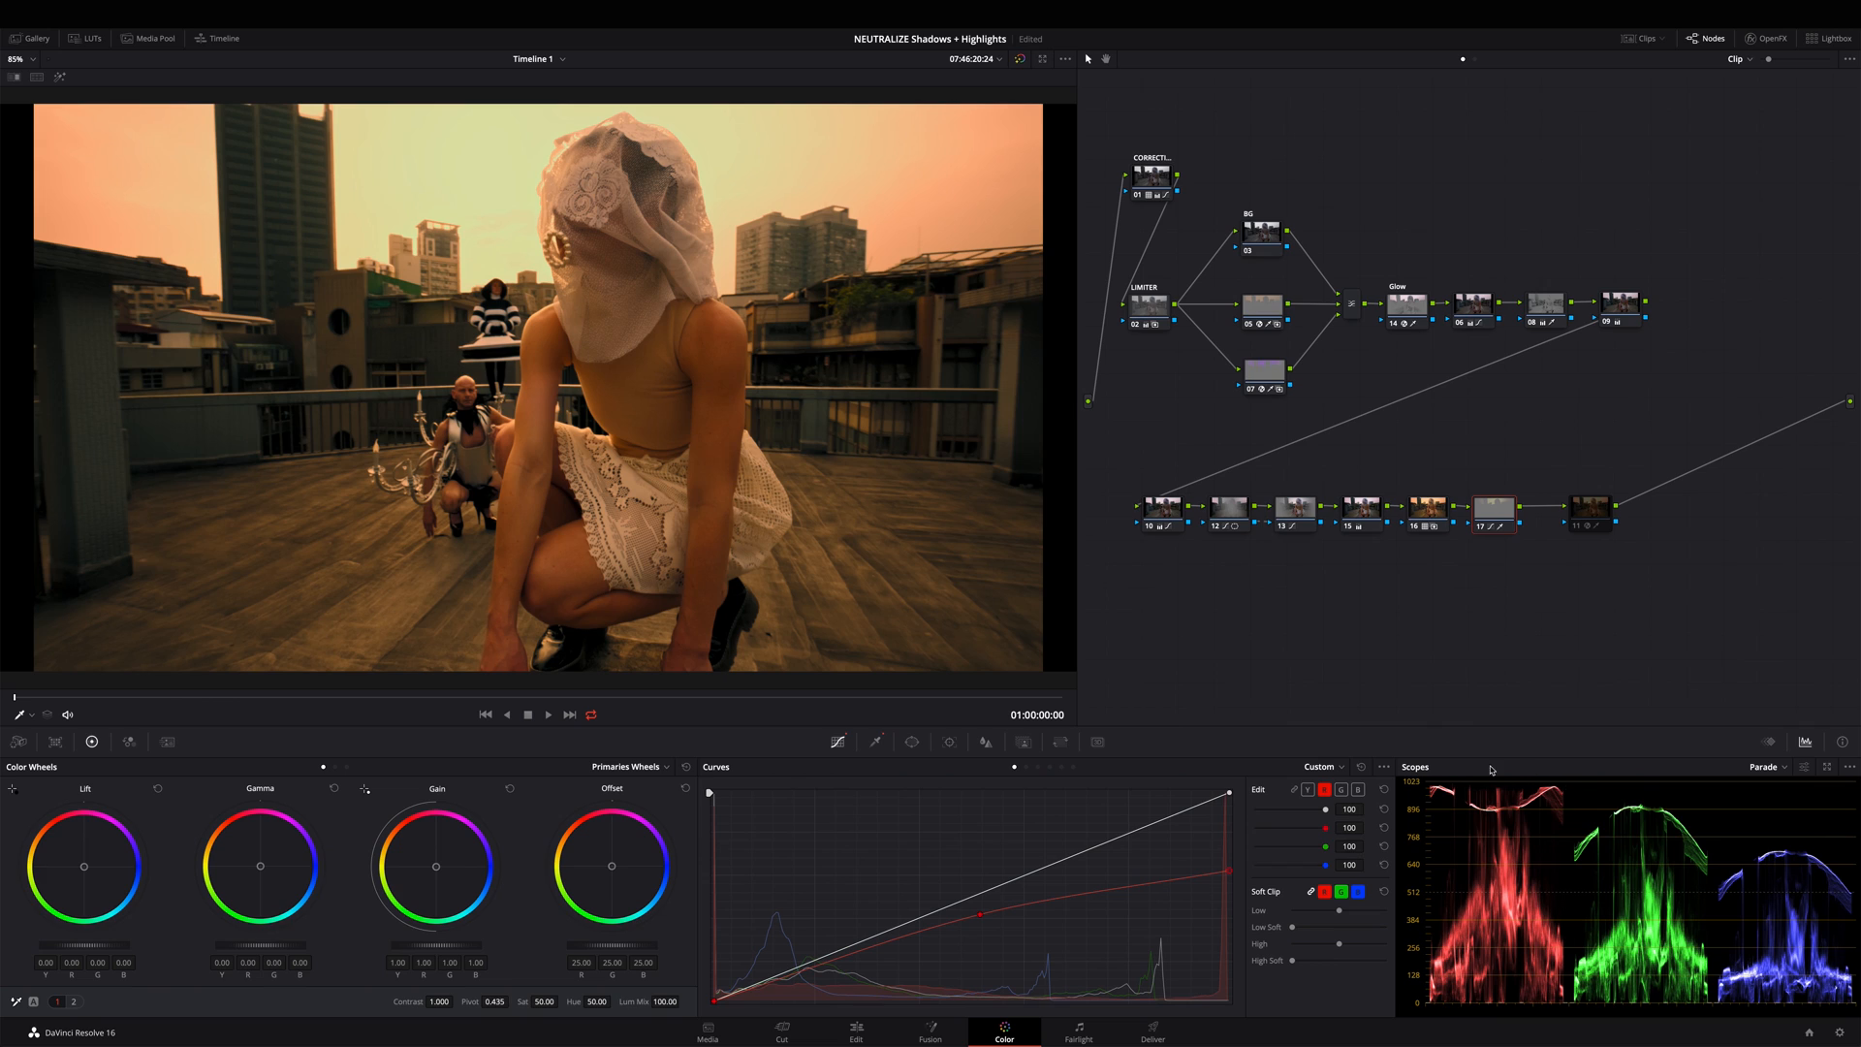
{"action": "mouse_move", "coordinate": [1114, 634]}
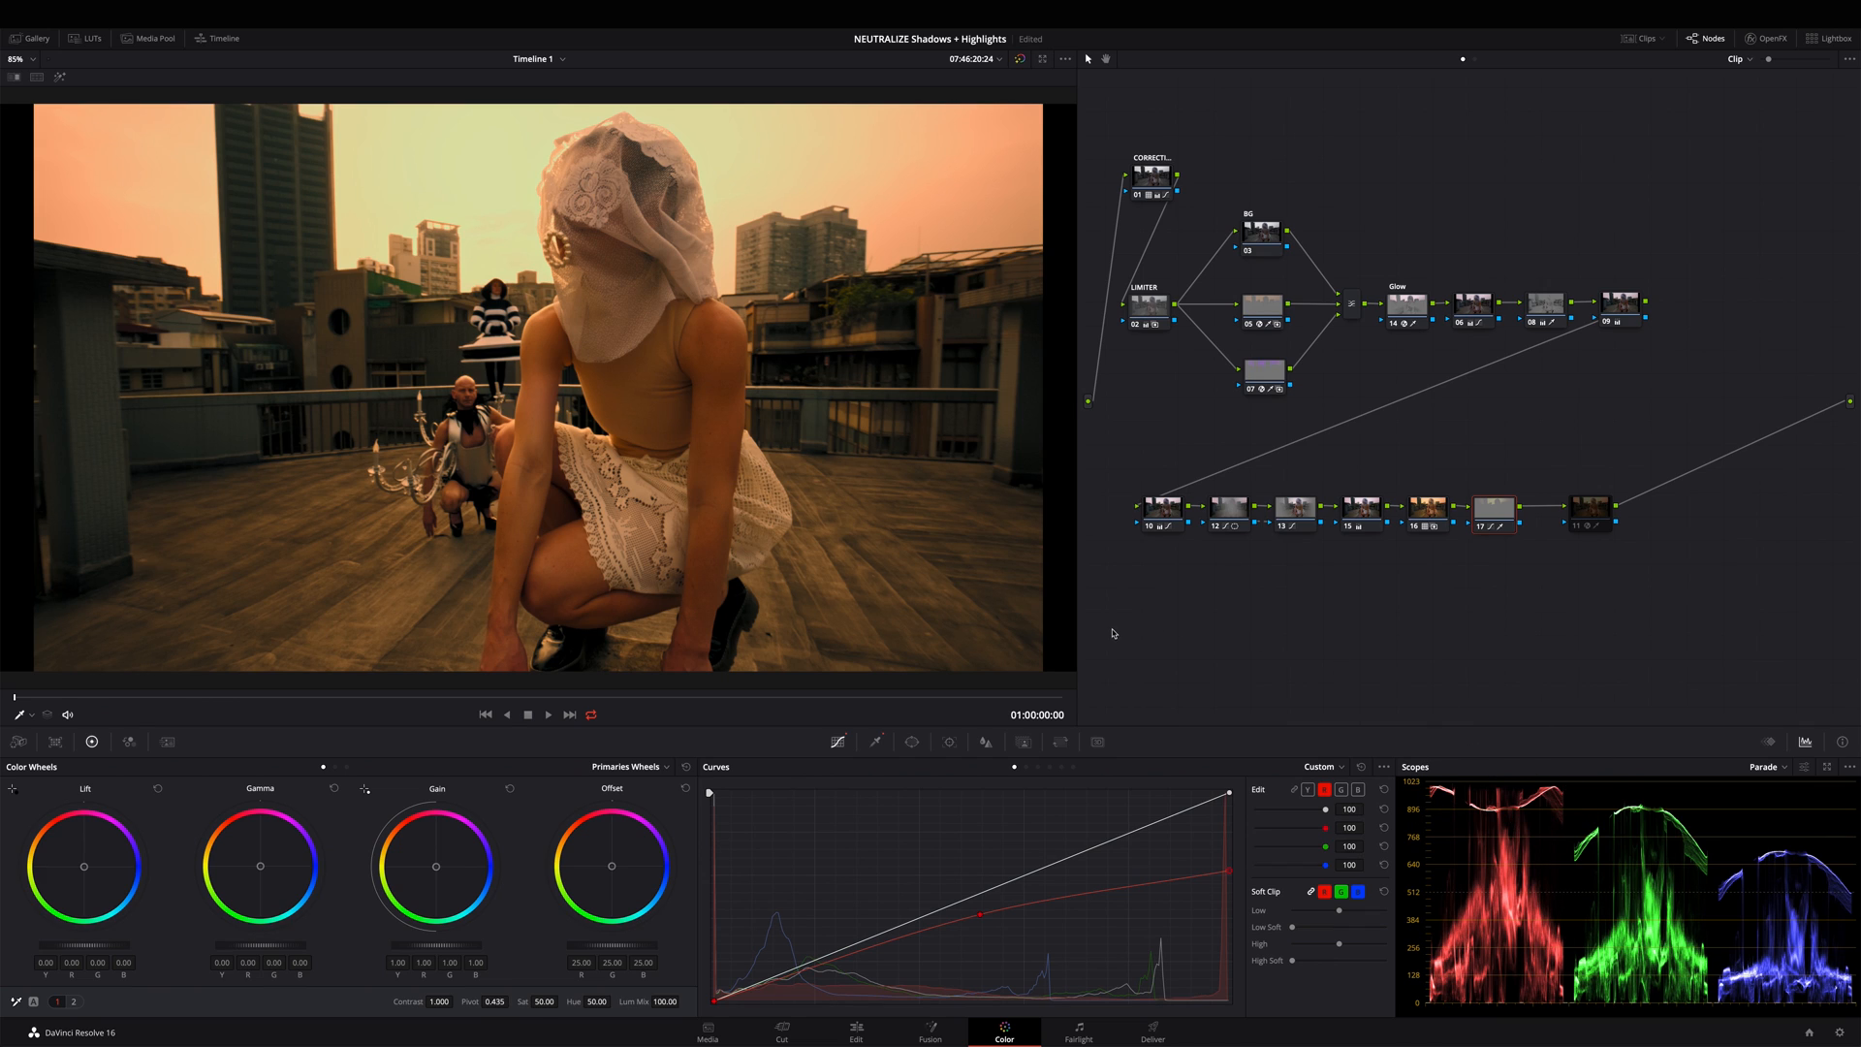